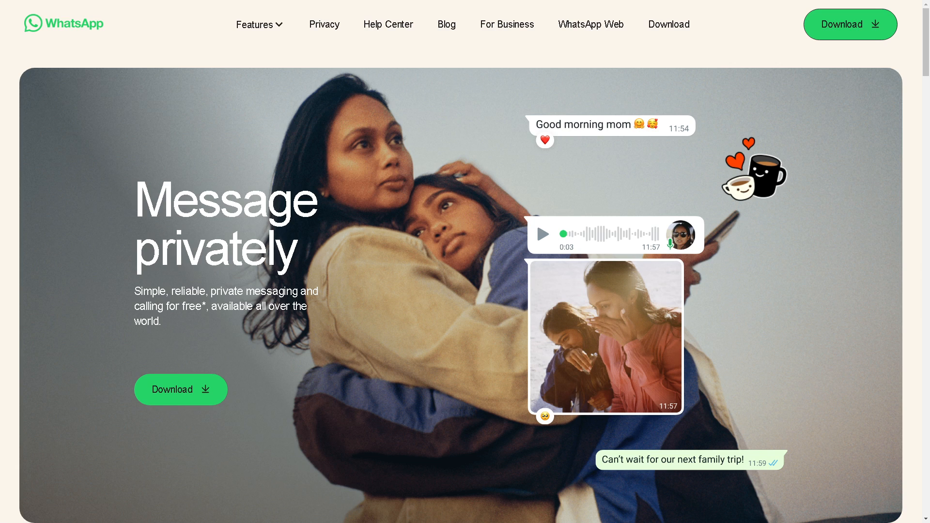
pyautogui.moveTo(447, 125)
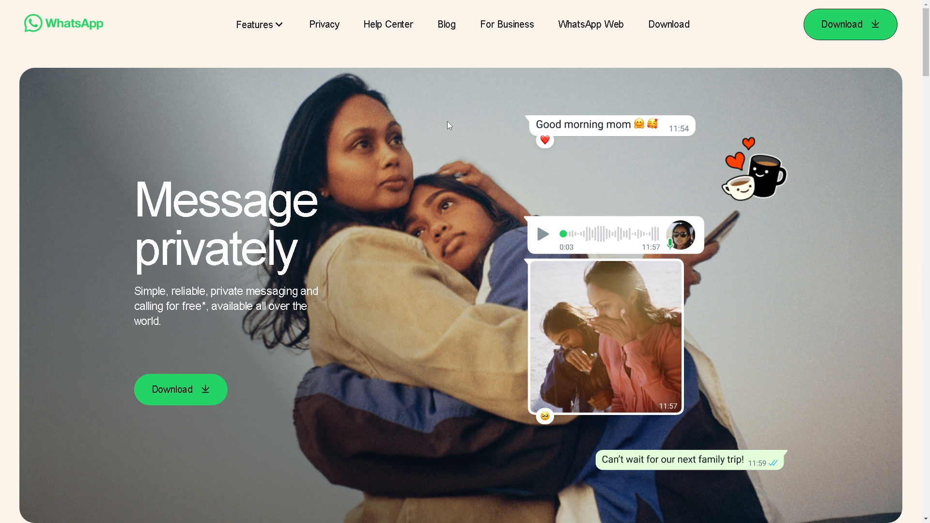
pyautogui.moveTo(604, 23)
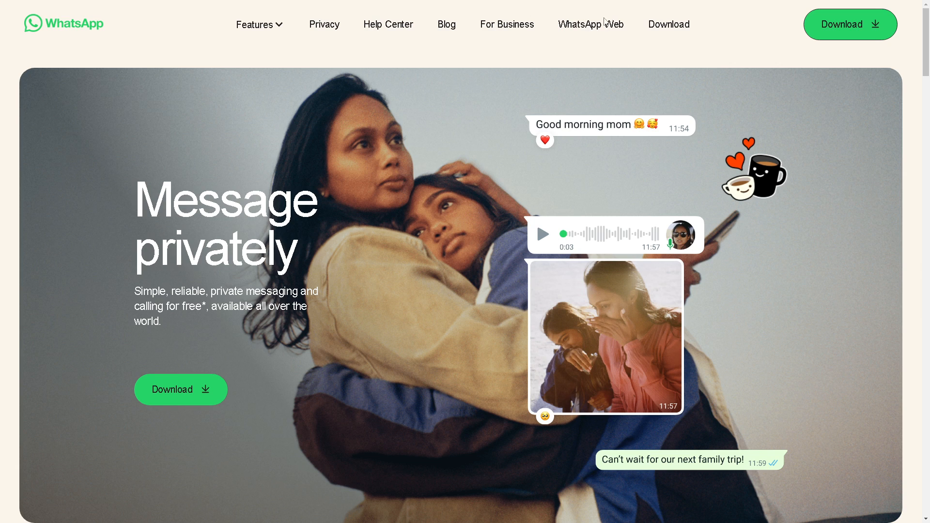
pyautogui.moveTo(668, 24)
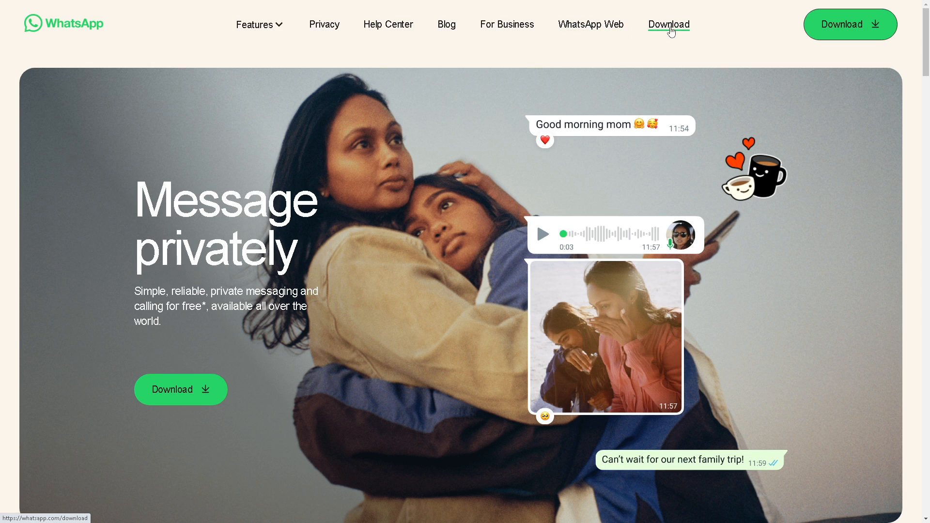
pyautogui.moveTo(590, 24)
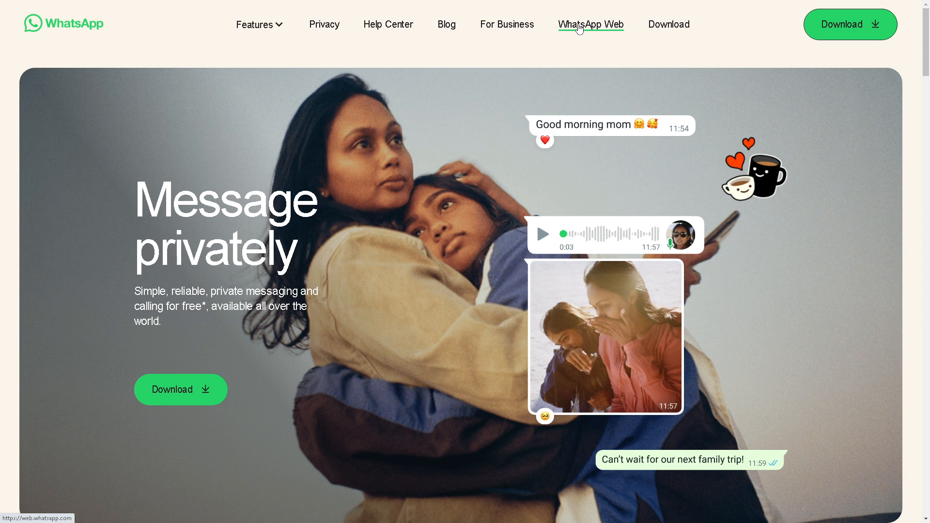
pyautogui.moveTo(915, 93)
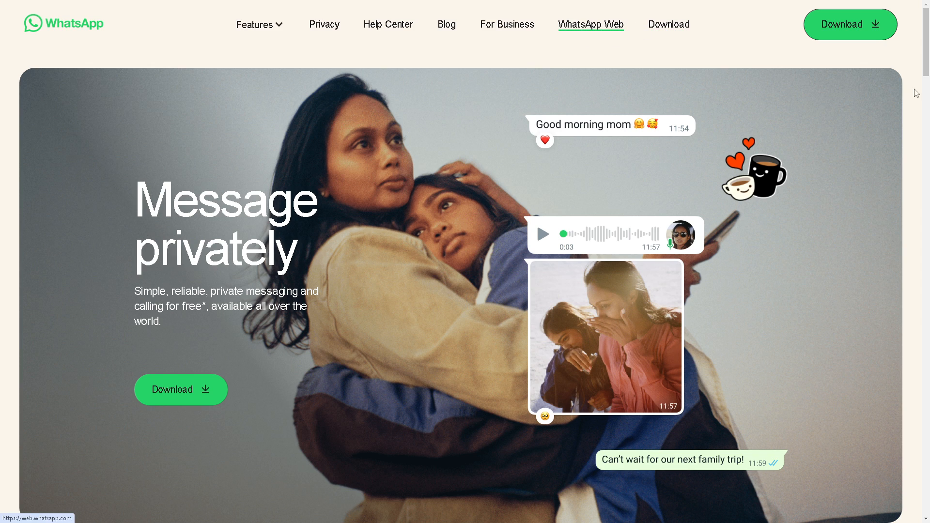
# Step: Reach the WhatsApp Web page with the QR code for linking a phone
pyautogui.click(590, 24)
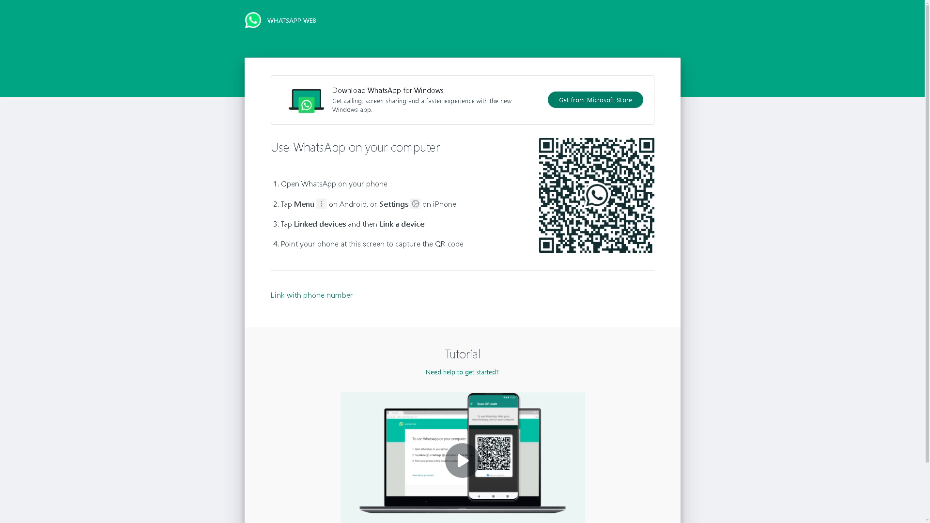
pyautogui.moveTo(812, 306)
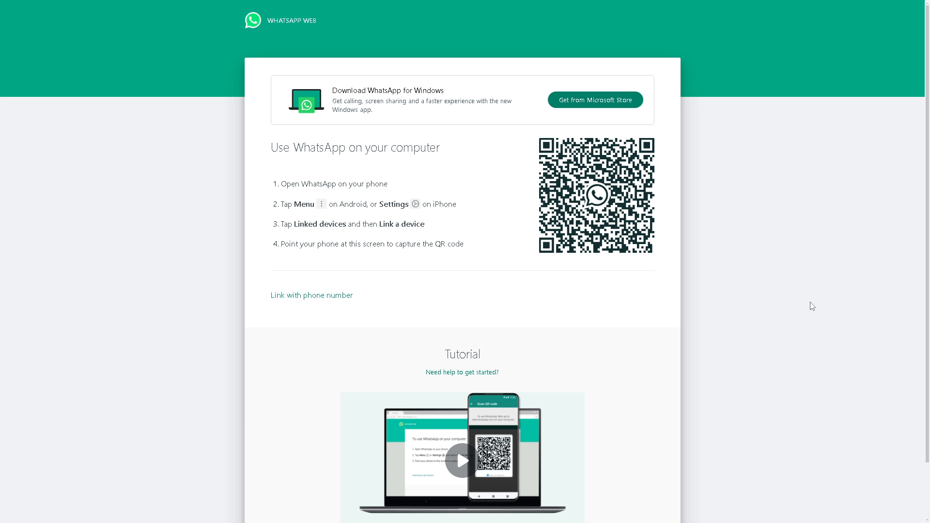
pyautogui.moveTo(354, 217)
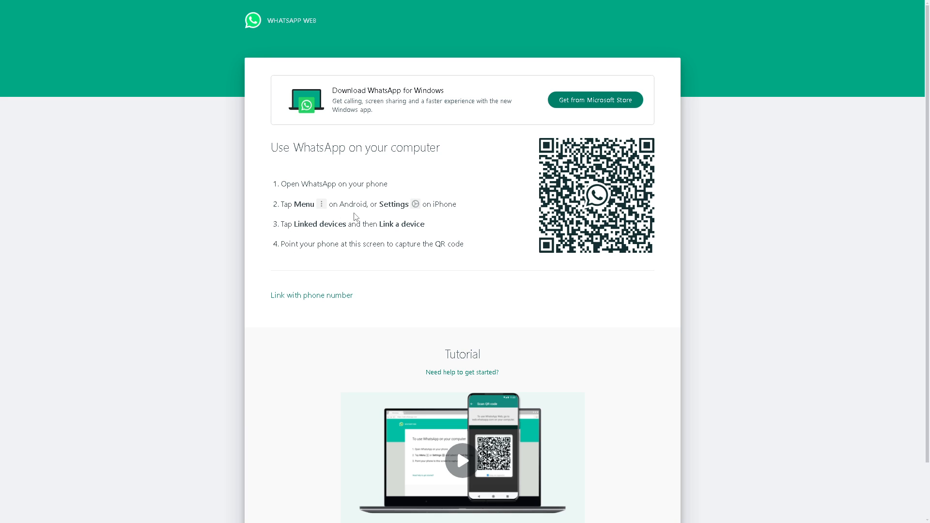
pyautogui.moveTo(411, 210)
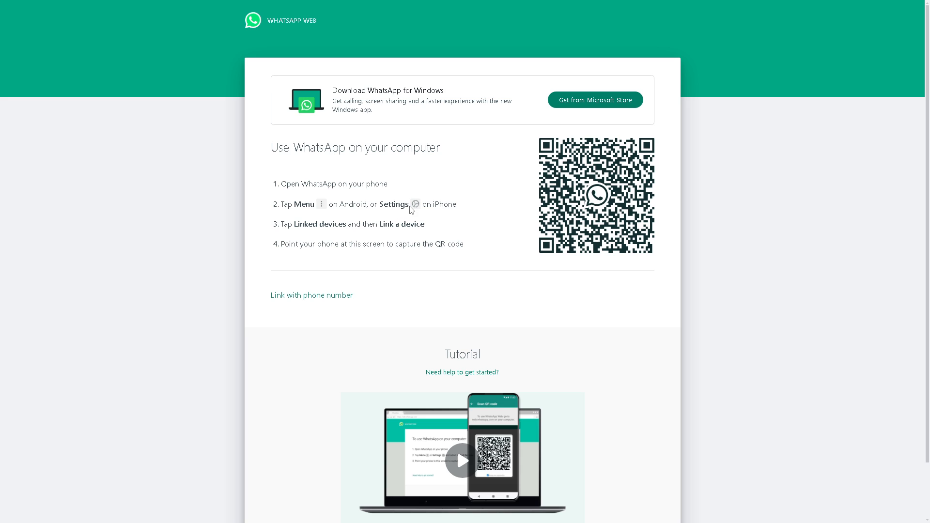
pyautogui.moveTo(439, 212)
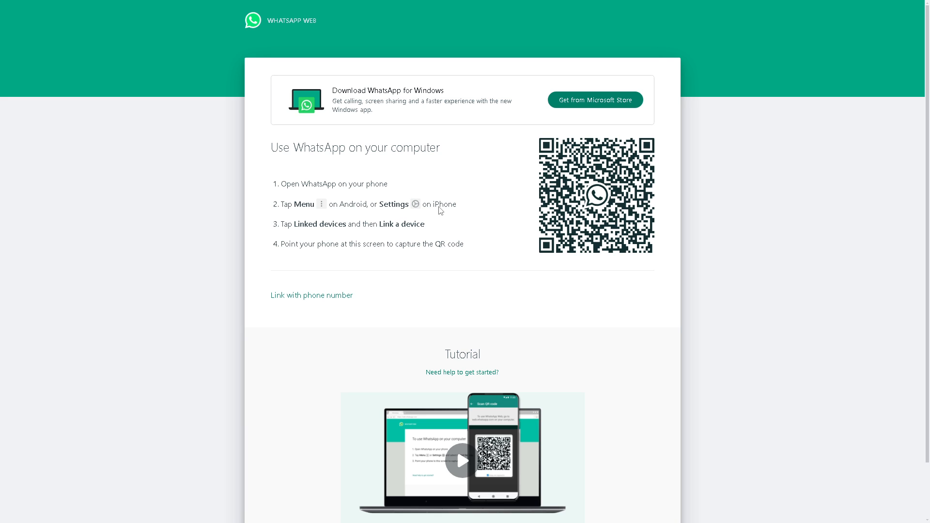
pyautogui.moveTo(332, 238)
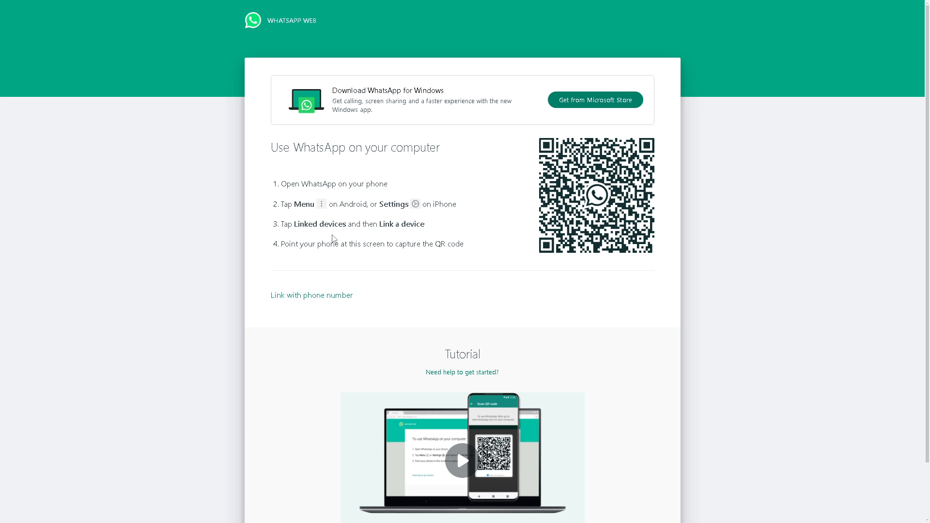
pyautogui.moveTo(358, 268)
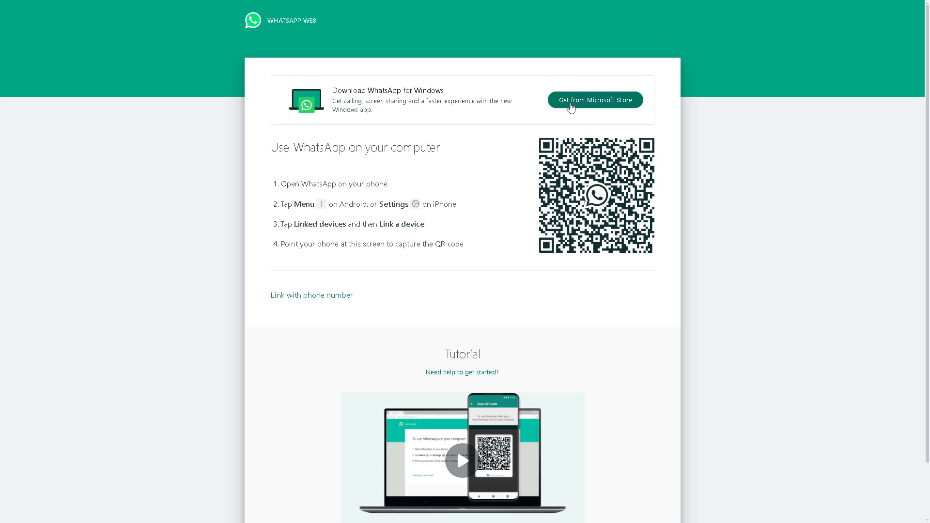
# Step: Bring up the WhatsApp for Windows listing in Microsoft Store and launch the app
pyautogui.click(594, 99)
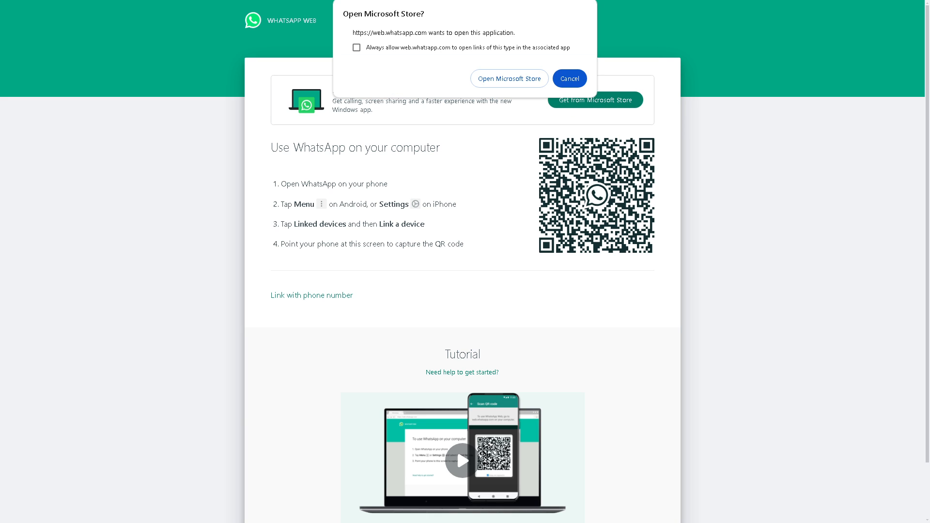
pyautogui.moveTo(509, 78)
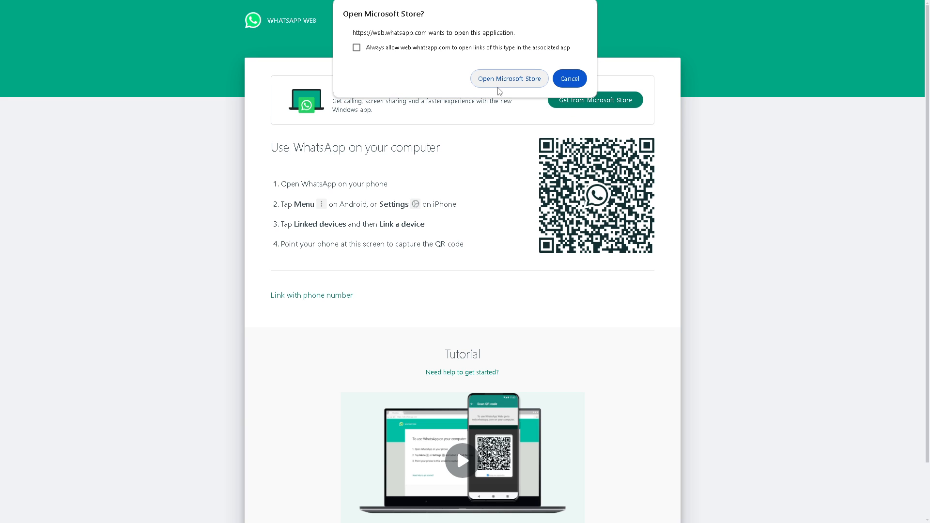
pyautogui.click(569, 79)
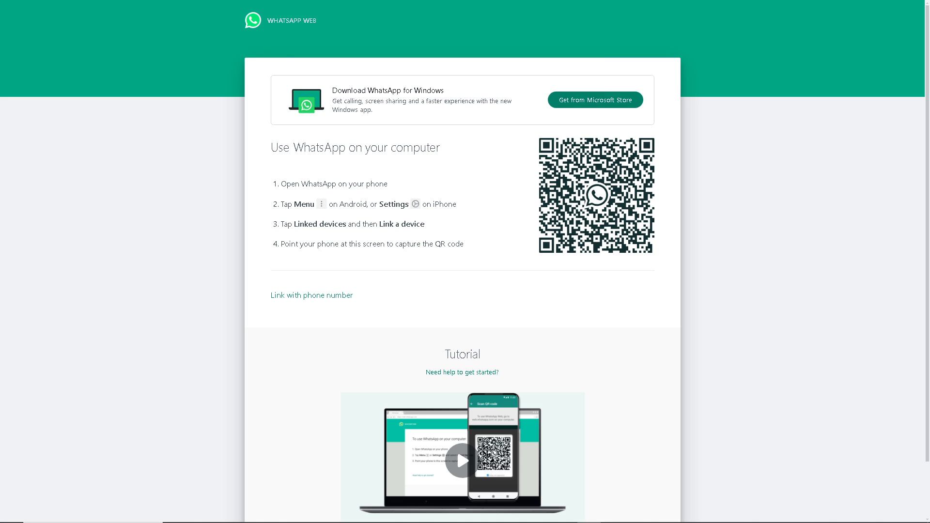
pyautogui.click(594, 100)
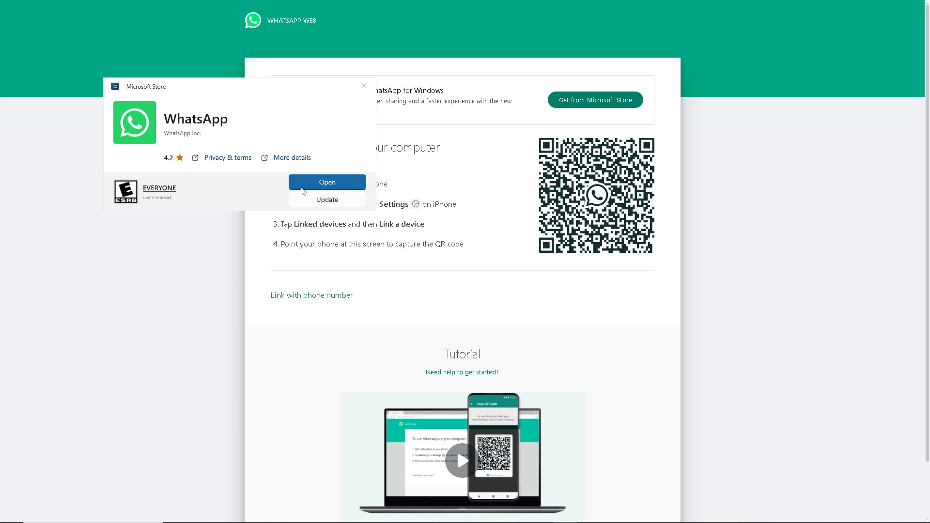
pyautogui.click(326, 182)
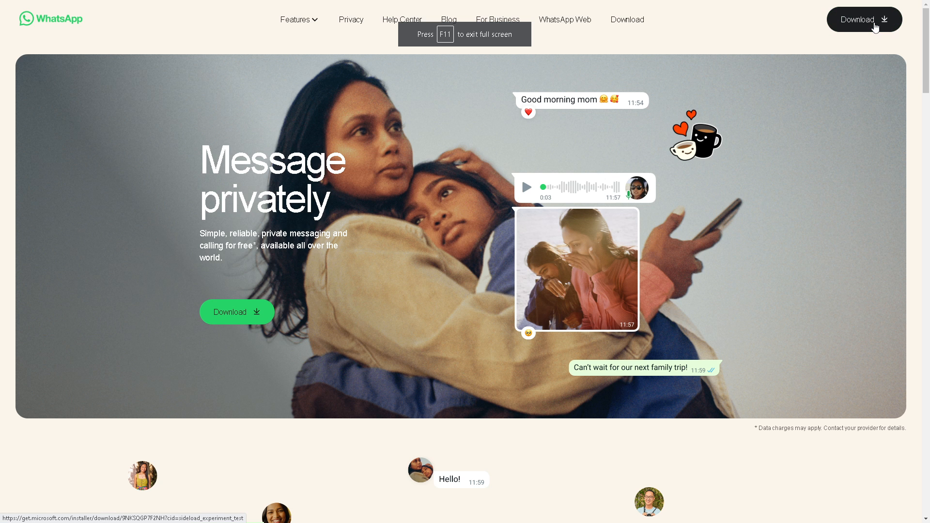
# Step: Sign in on brevo.com and land on the Welcome Andy home dashboard
pyautogui.scroll(-3)
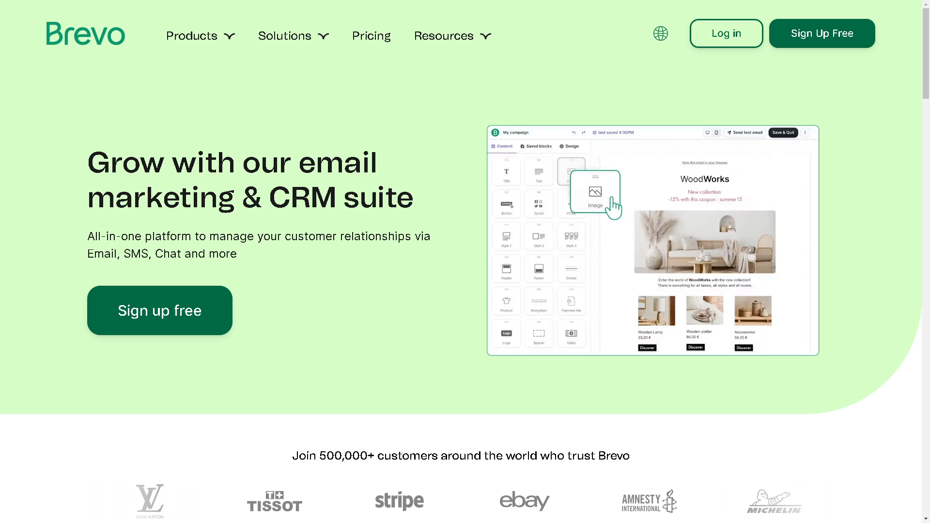
pyautogui.moveTo(661, 123)
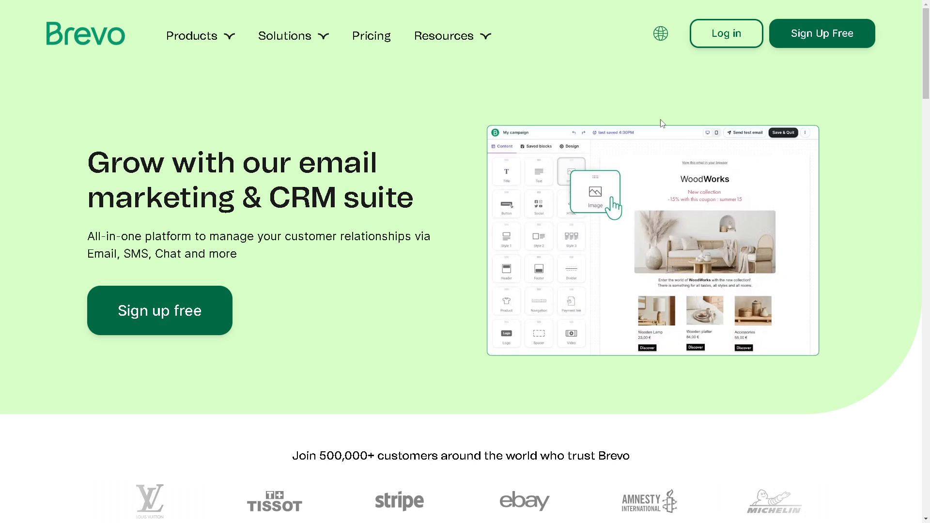
pyautogui.click(726, 33)
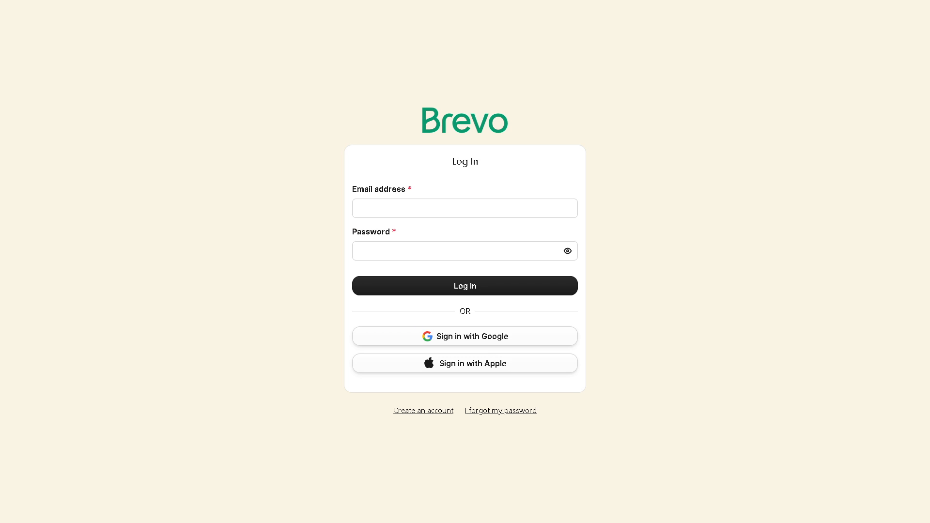
pyautogui.moveTo(424, 411)
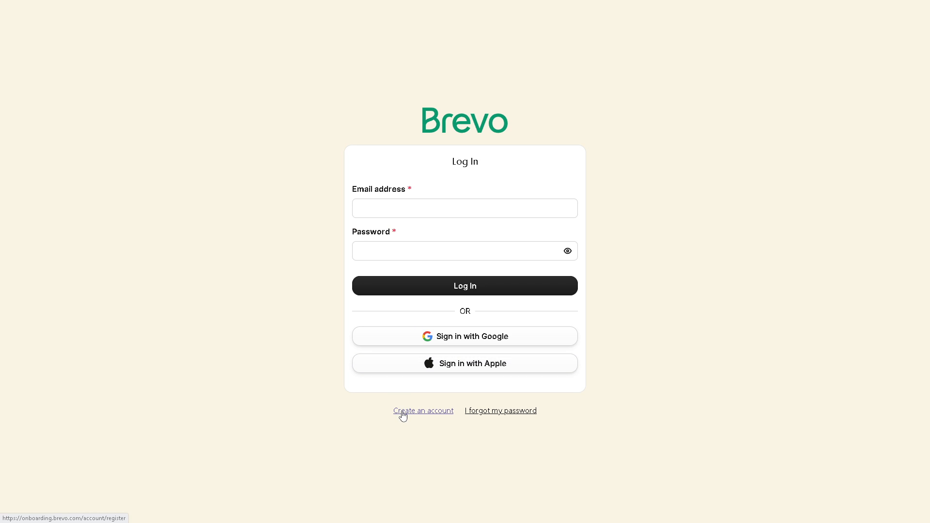
pyautogui.click(423, 411)
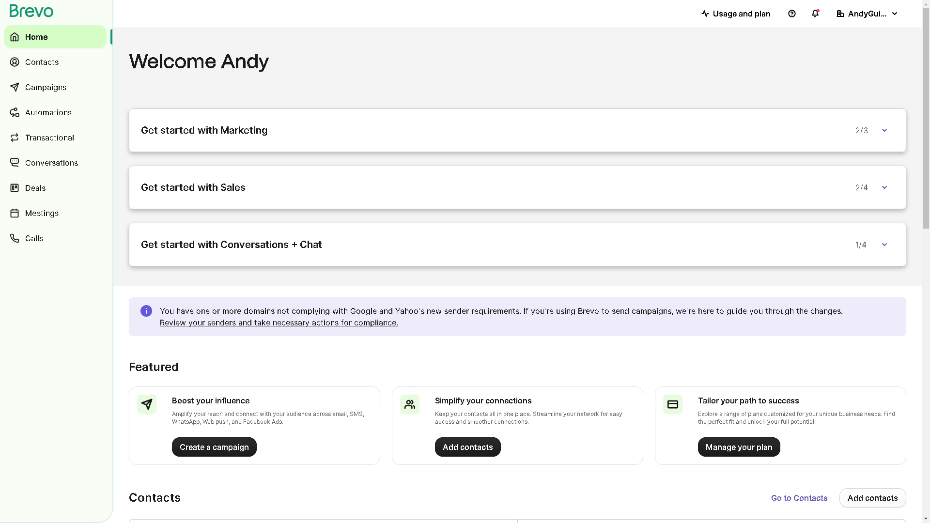
pyautogui.moveTo(743, 272)
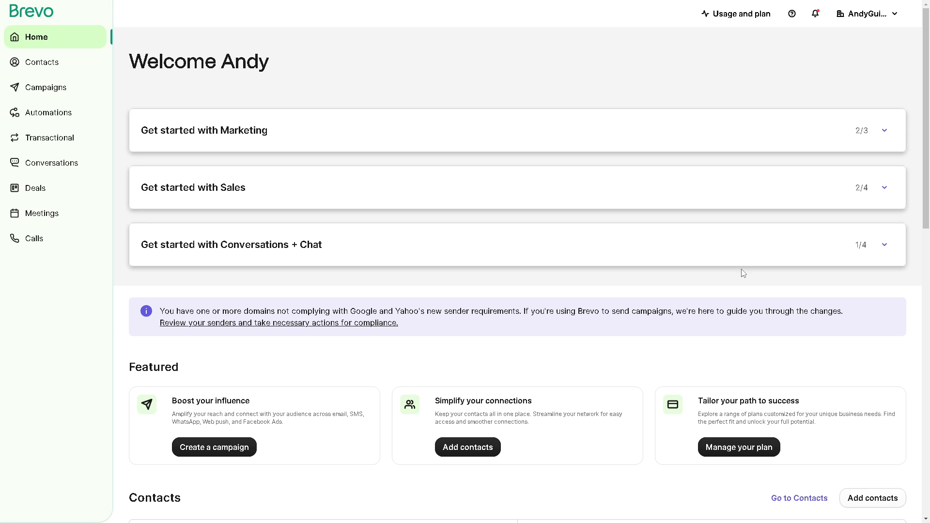
pyautogui.scroll(-3)
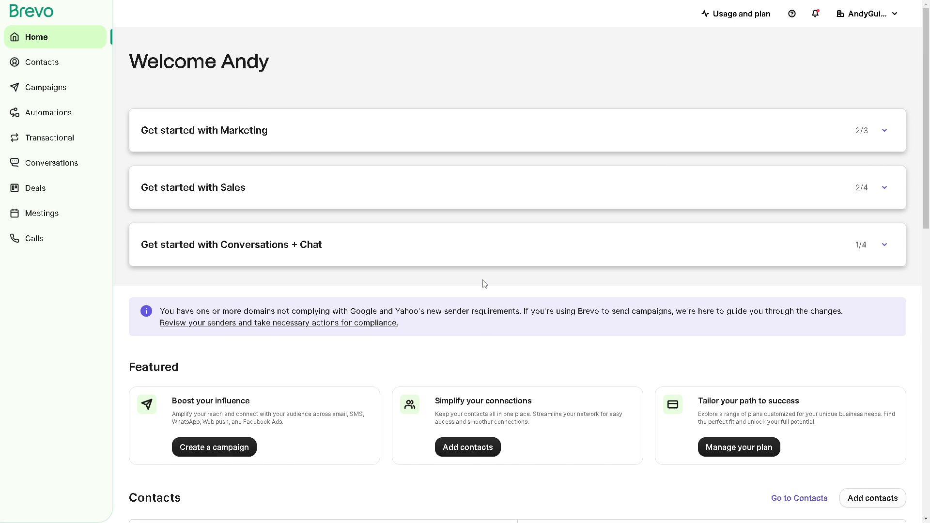
pyautogui.scroll(-3)
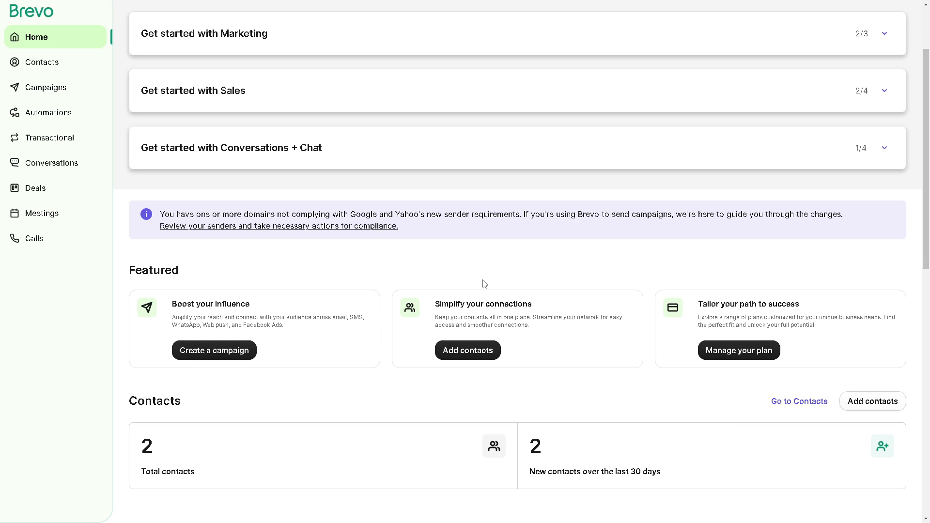
pyautogui.scroll(-3)
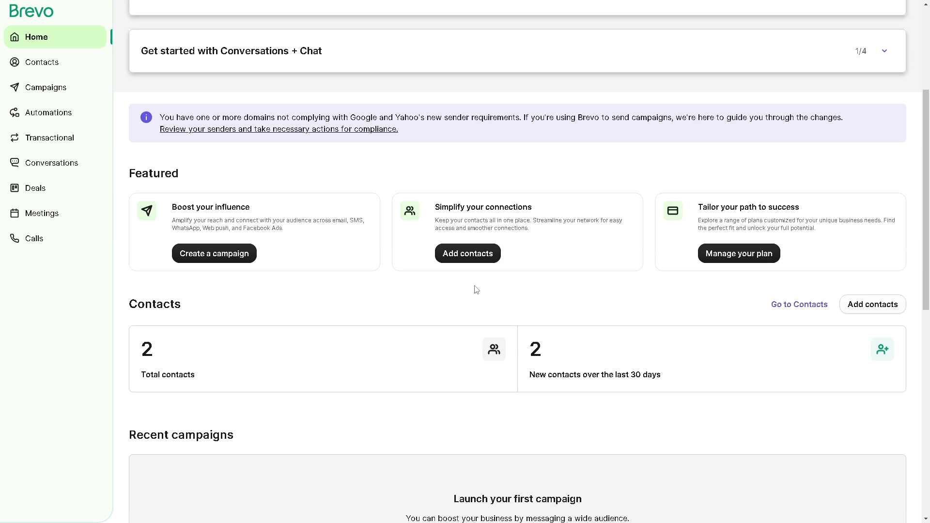
pyautogui.scroll(-3)
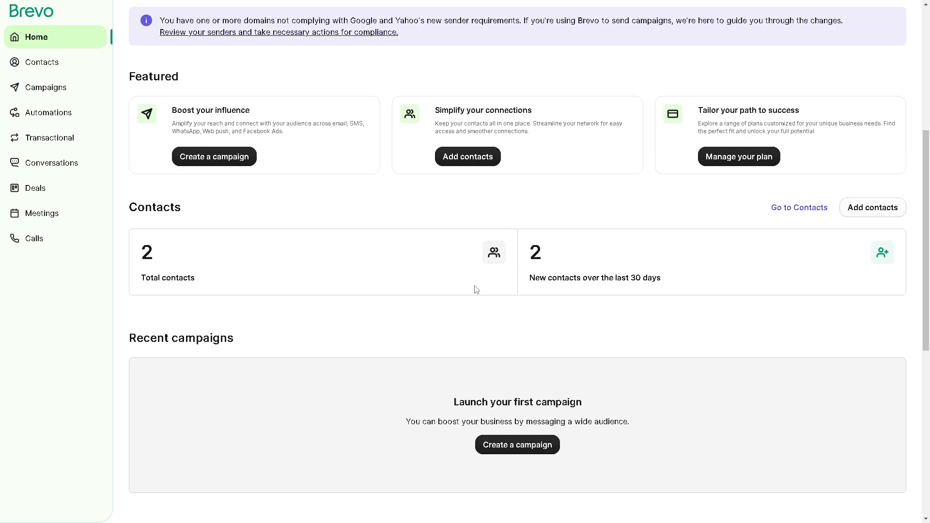
pyautogui.scroll(-3)
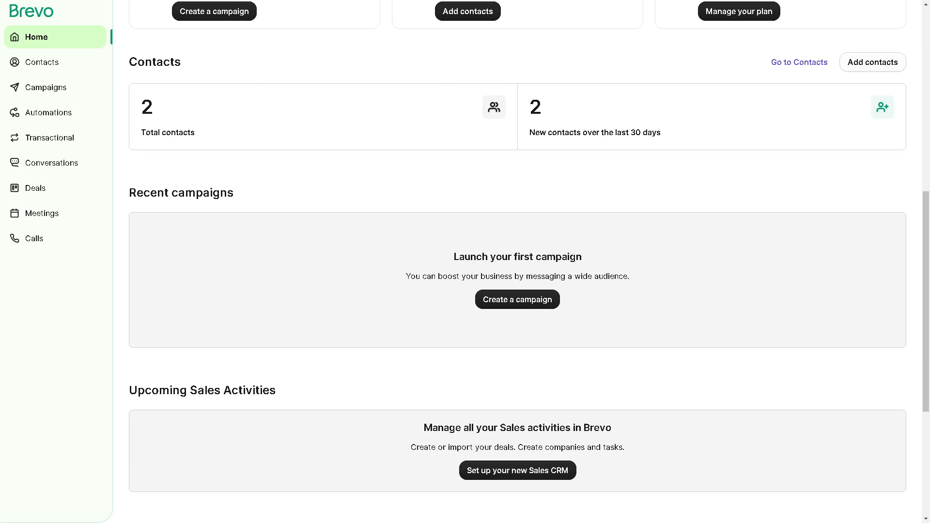
pyautogui.scroll(-3)
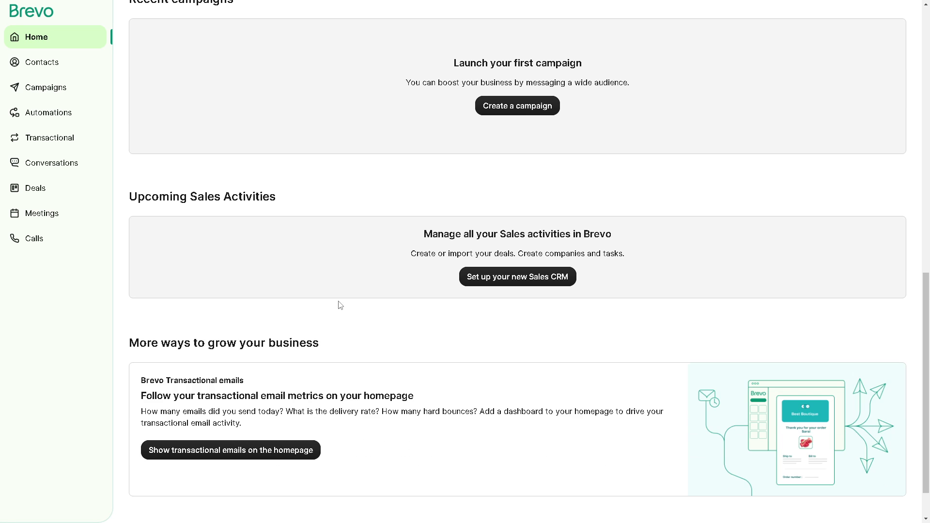
pyautogui.scroll(-3)
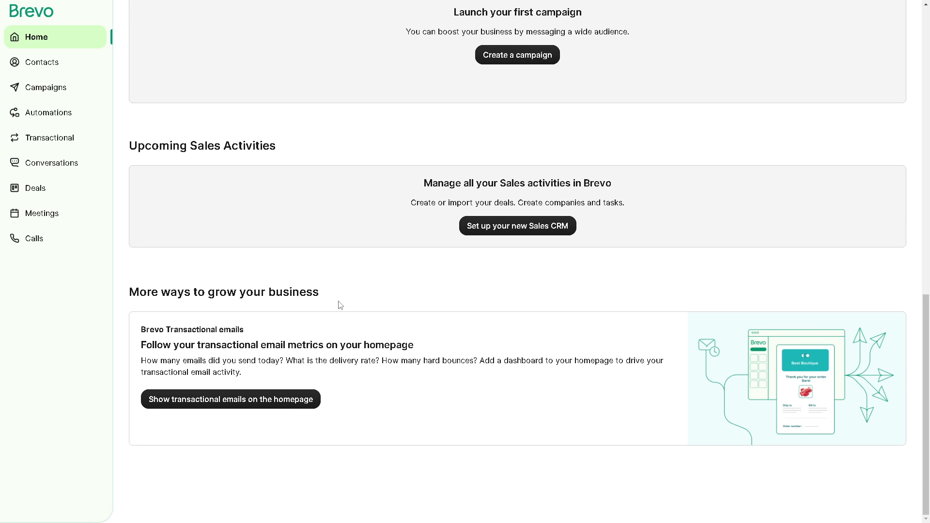
pyautogui.moveTo(353, 305)
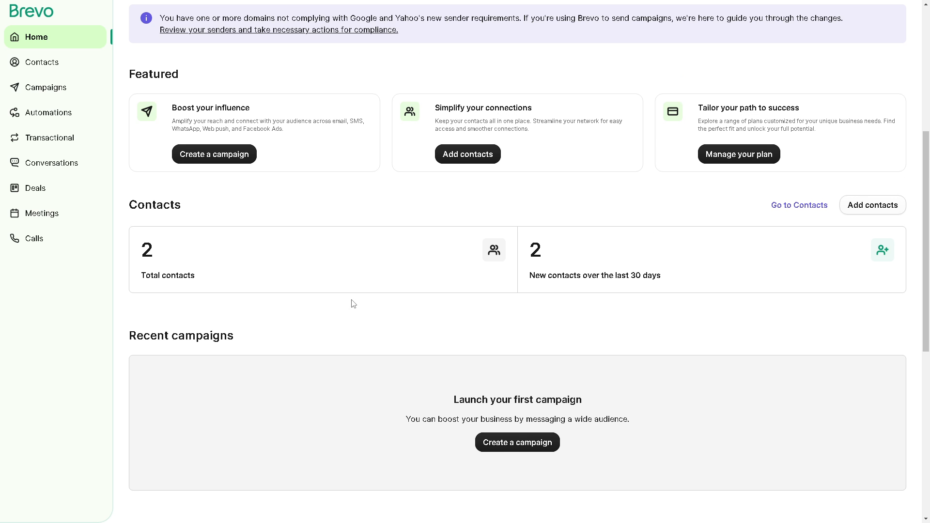
pyautogui.scroll(3)
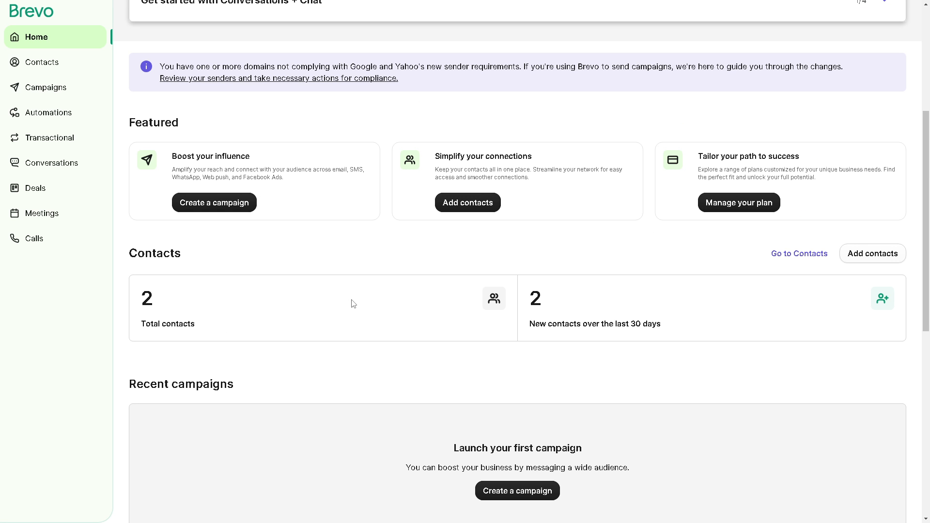
pyautogui.scroll(3)
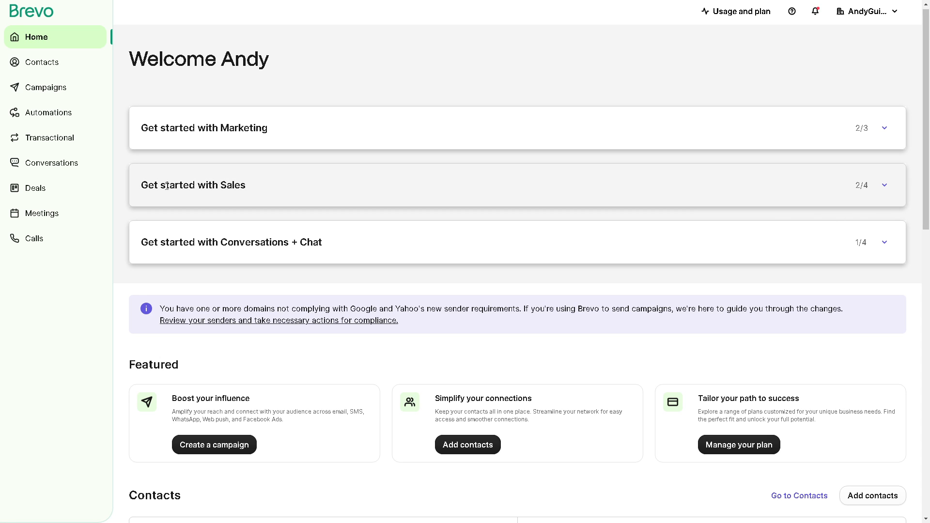
pyautogui.moveTo(46, 87)
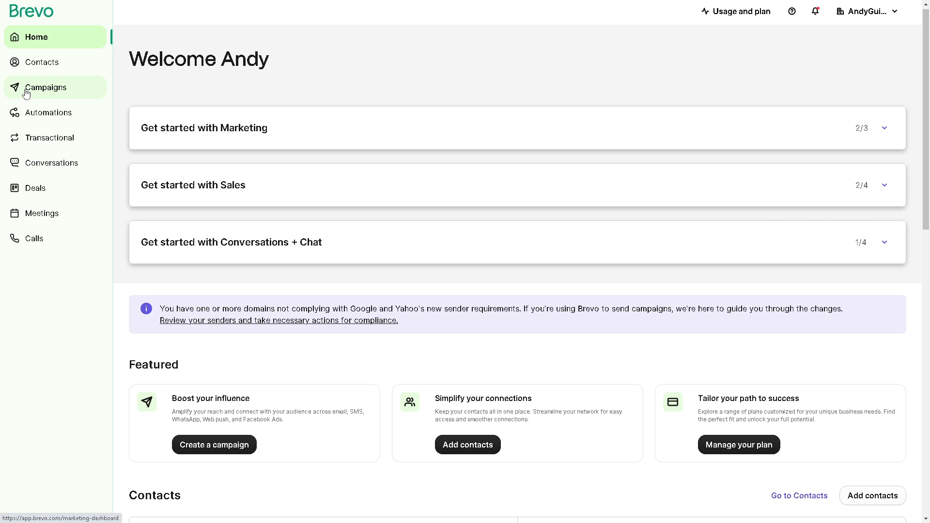
# Step: Show the Campaigns dashboard with 2 contacts and no campaigns yet
pyautogui.click(47, 87)
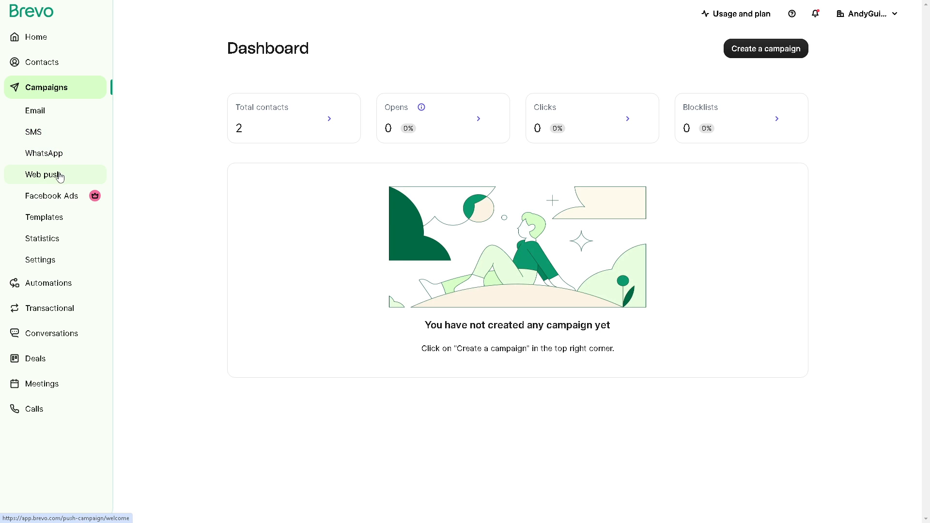
pyautogui.moveTo(42, 238)
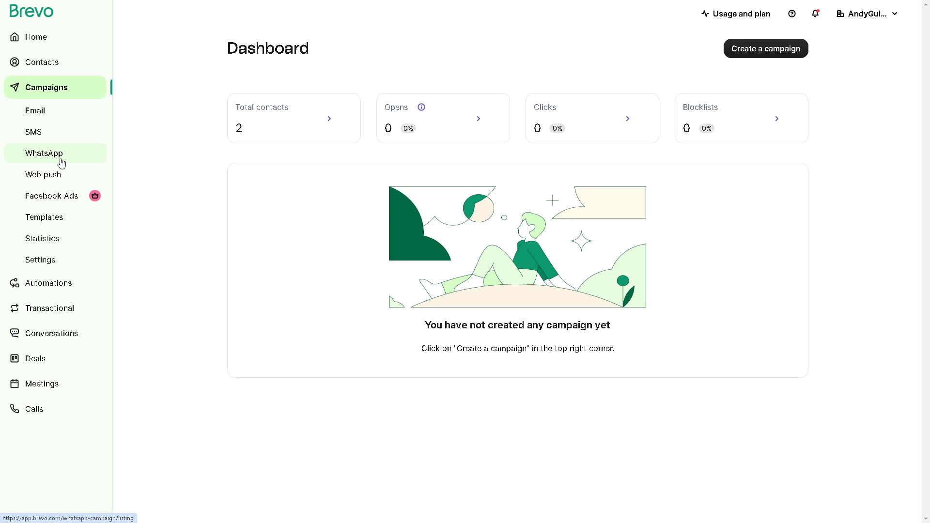
pyautogui.moveTo(59, 159)
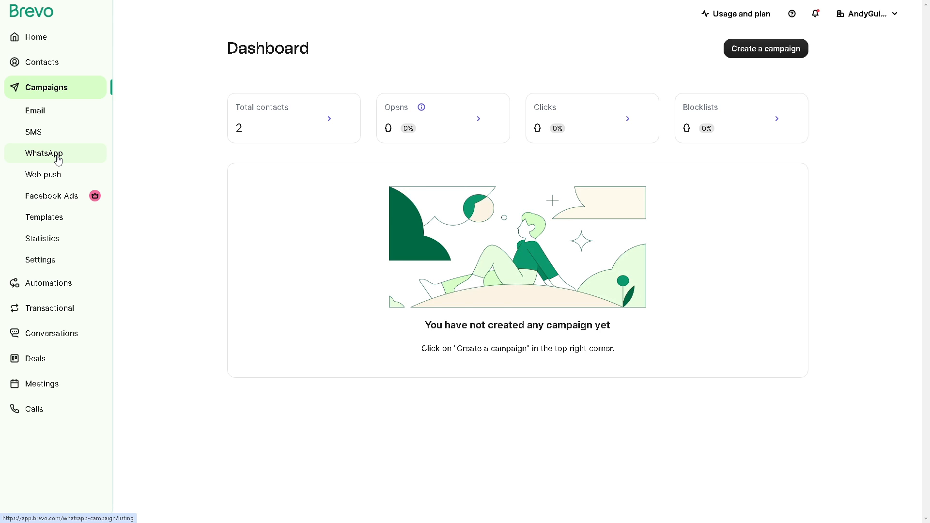
pyautogui.moveTo(57, 158)
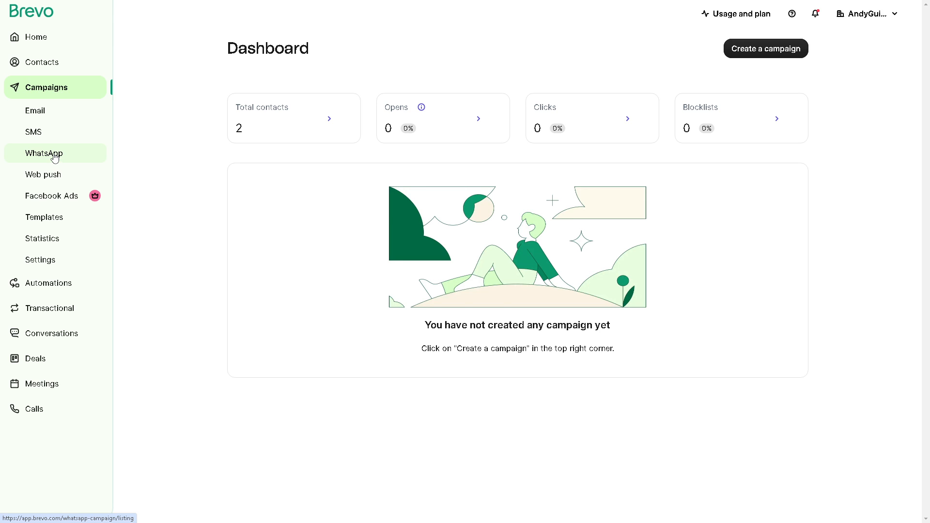
# Step: Show the empty WhatsApp Campaigns list
pyautogui.click(43, 153)
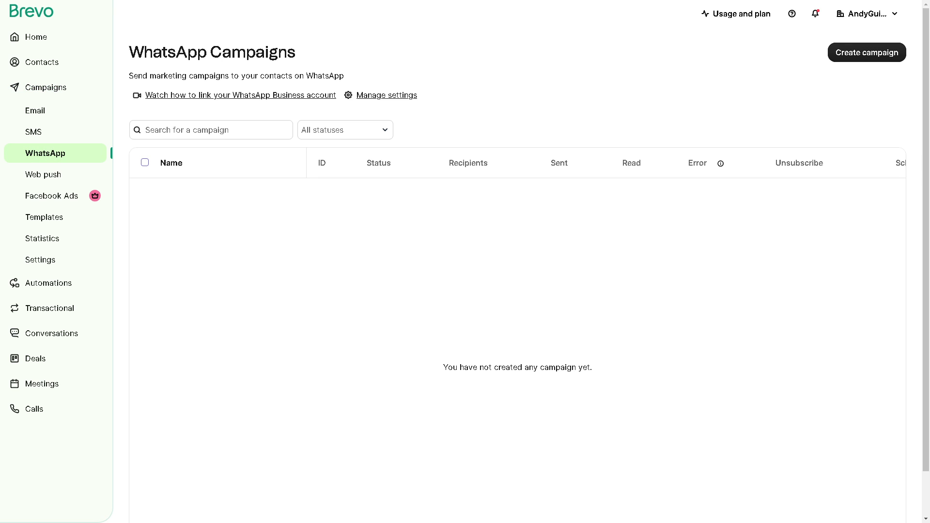
pyautogui.moveTo(307, 256)
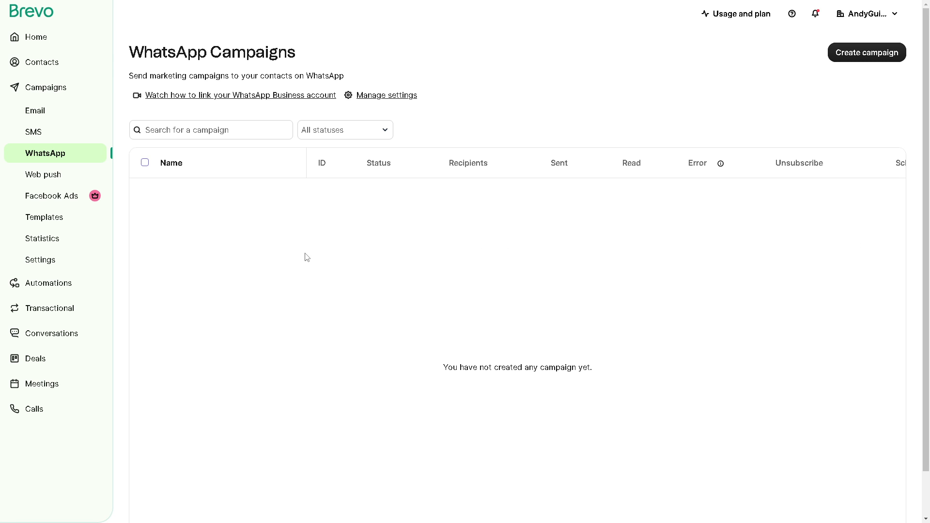
pyautogui.moveTo(321, 243)
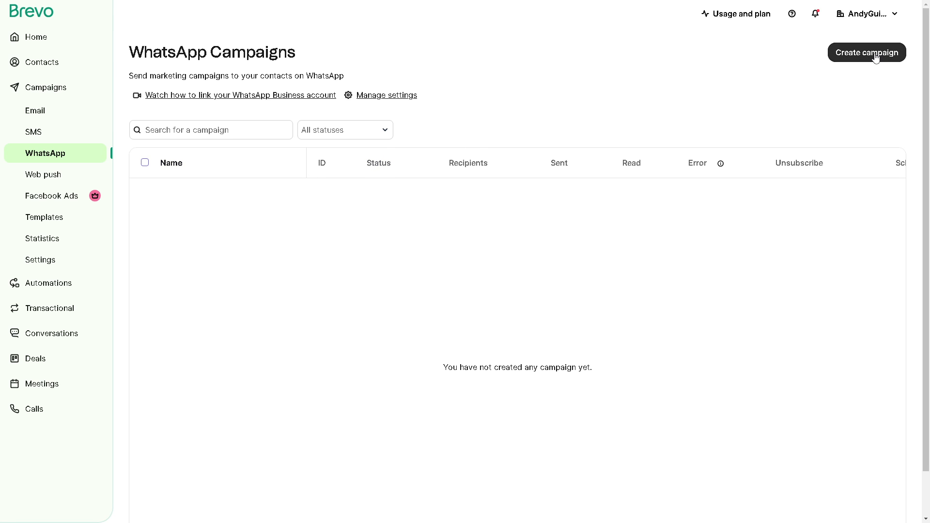
# Step: Create a draft WhatsApp campaign named 'How To Create whatsapp Campaign With brevo'
pyautogui.click(866, 52)
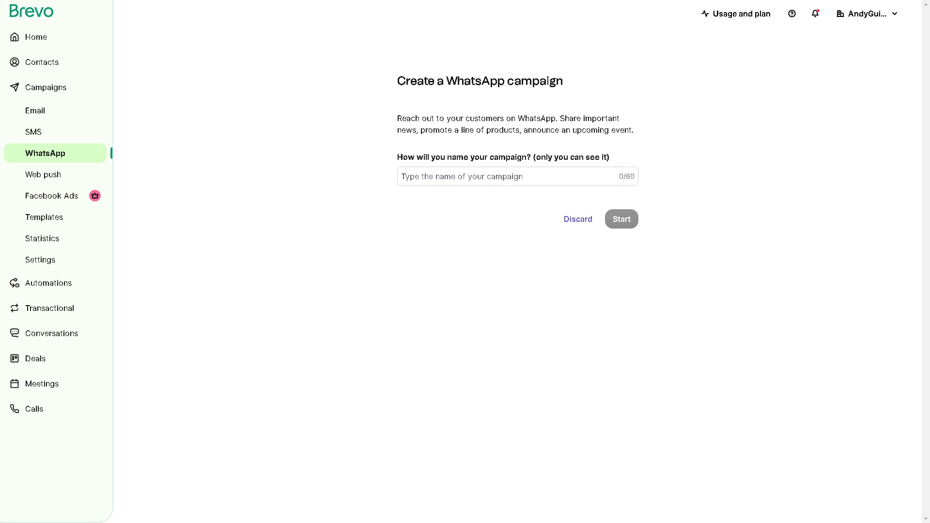
pyautogui.moveTo(191, 213)
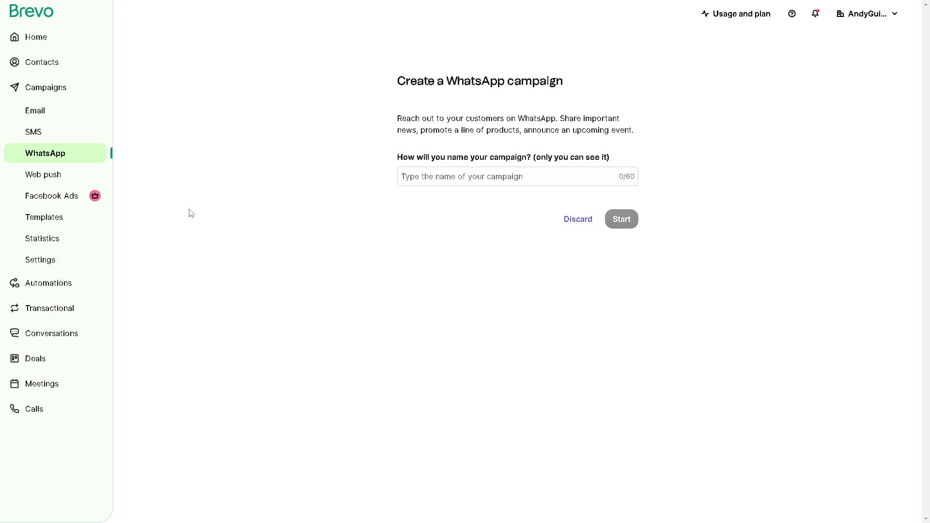
pyautogui.write('How To Create whatsapp Campaign With brevo')
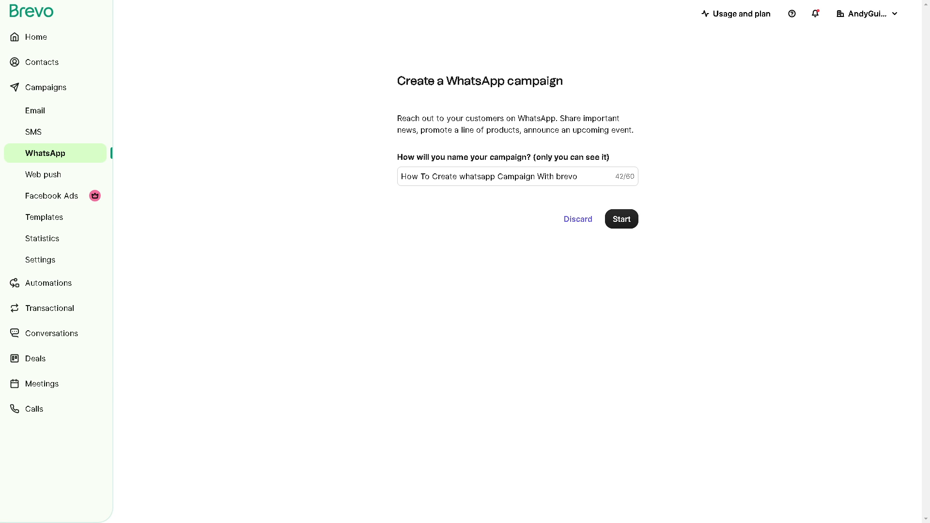
pyautogui.moveTo(621, 219)
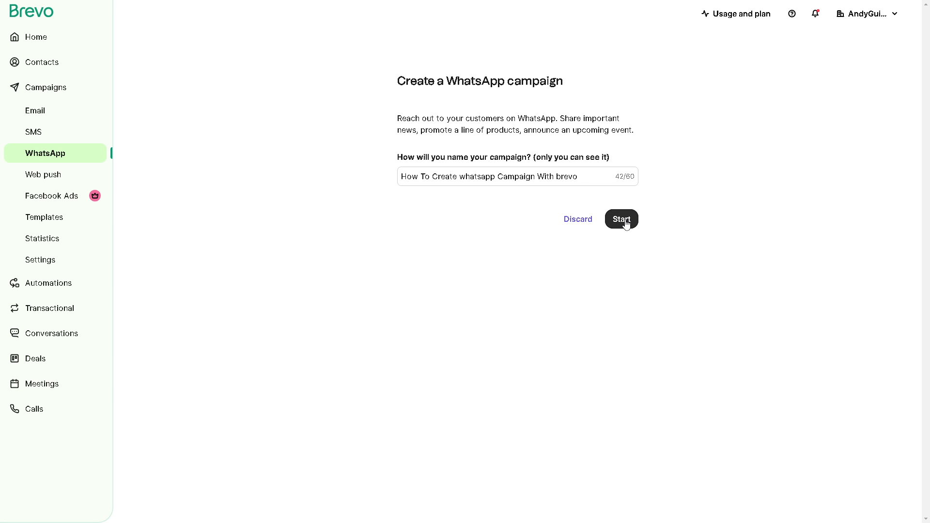
pyautogui.click(621, 218)
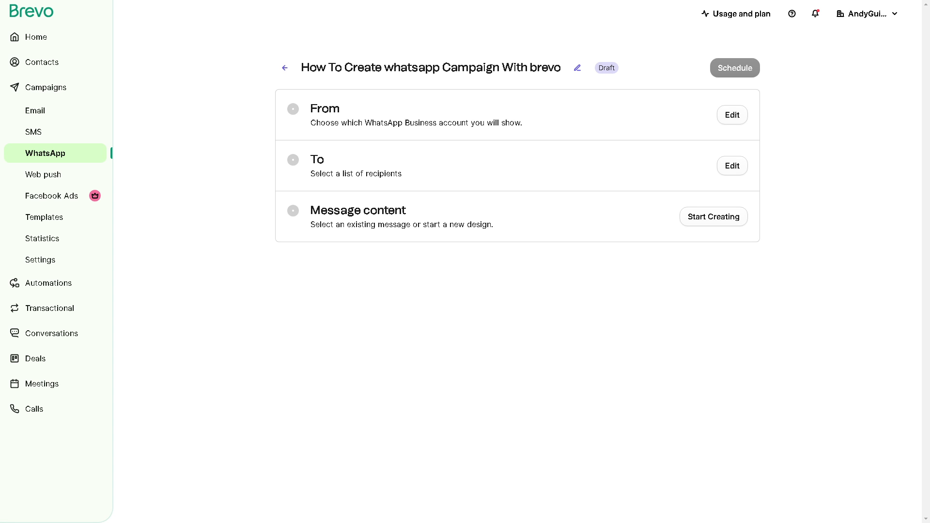
pyautogui.moveTo(681, 186)
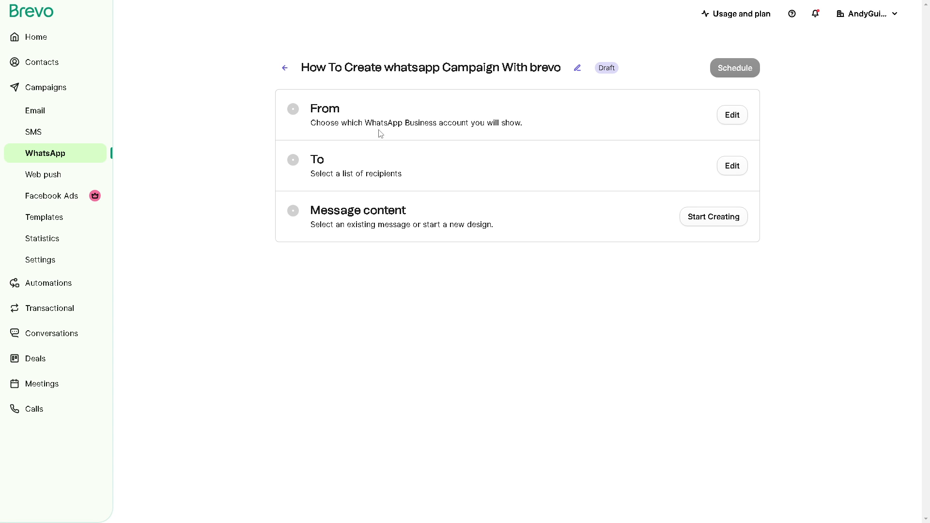
pyautogui.moveTo(486, 125)
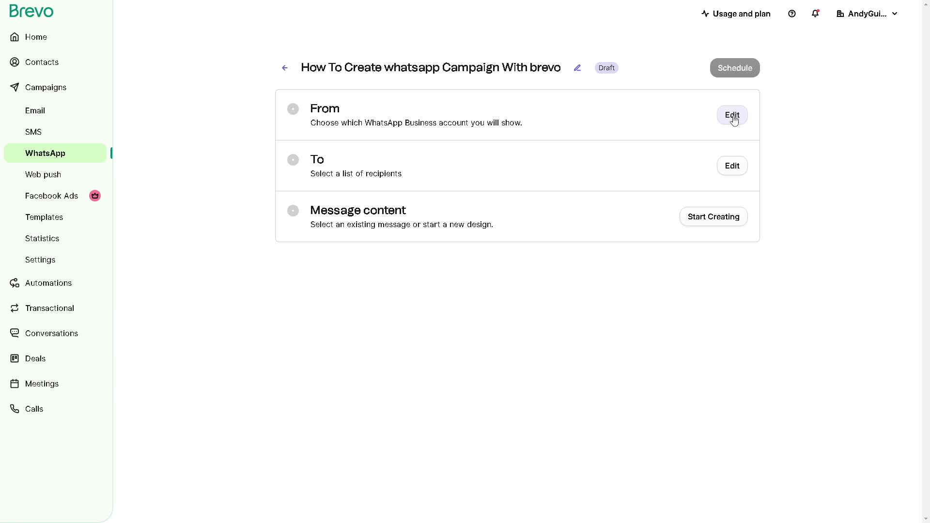
# Step: Review the From phone-number settings without choosing a sender, then move to the To recipients section
pyautogui.click(731, 114)
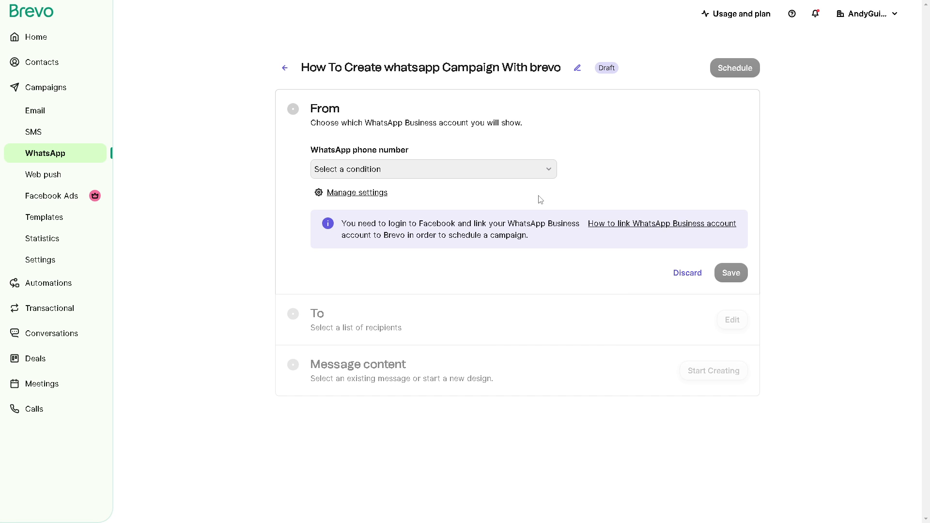
pyautogui.moveTo(392, 234)
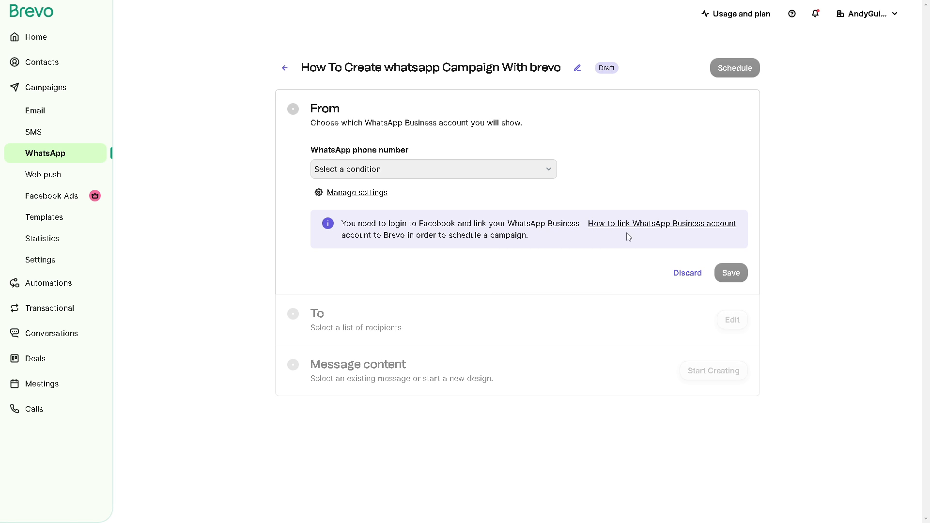
pyautogui.moveTo(440, 248)
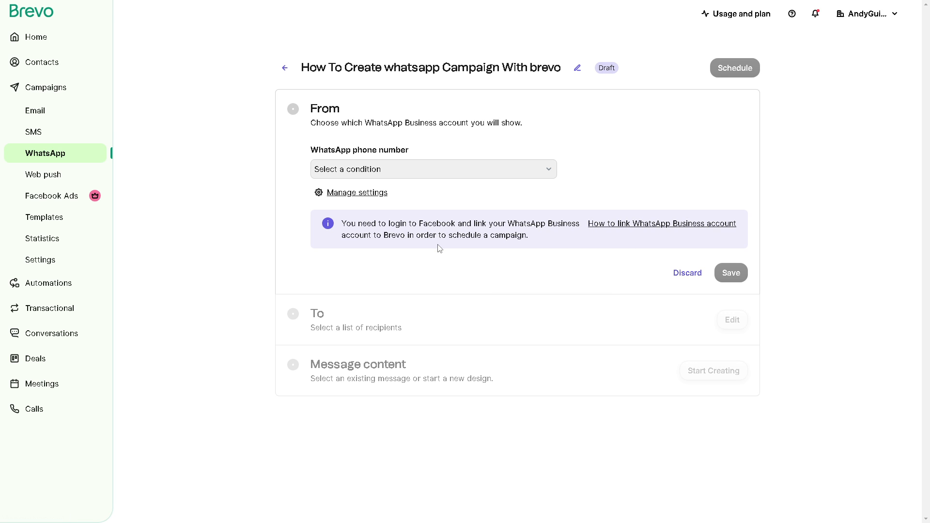
pyautogui.moveTo(416, 273)
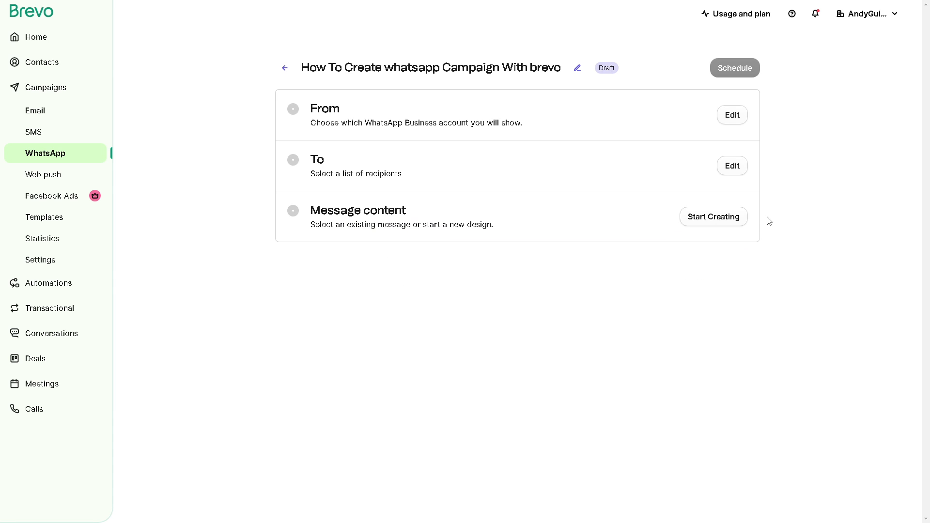
pyautogui.click(732, 165)
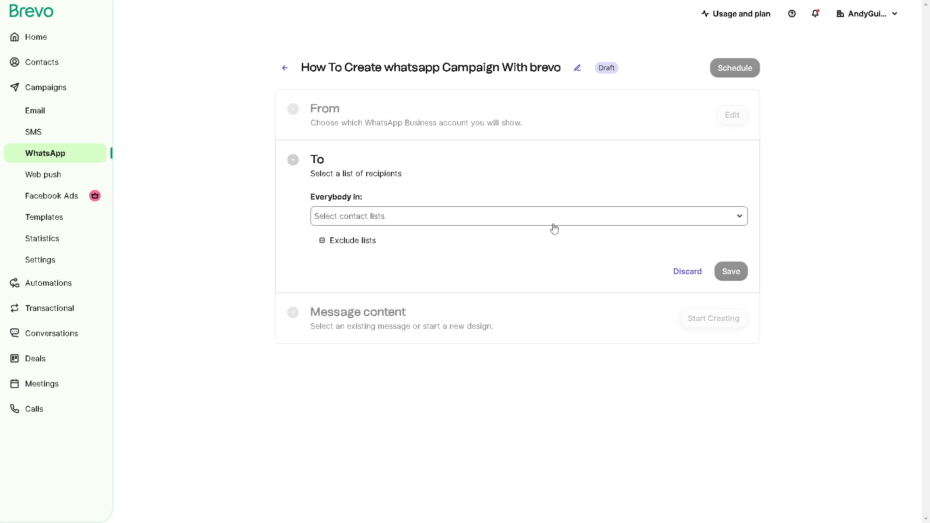
# Step: Browse the contact lists and empty Segments, then leave recipients unchosen
pyautogui.click(526, 216)
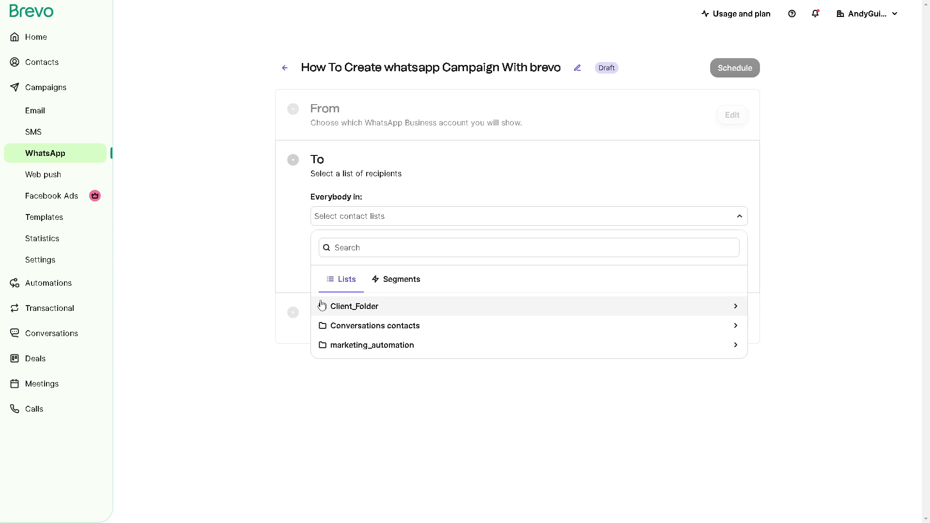
pyautogui.moveTo(332, 326)
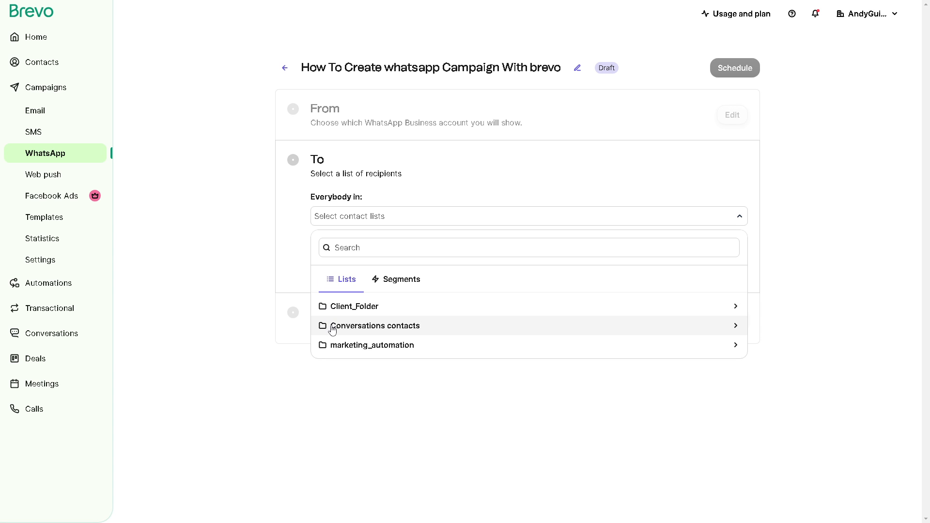
pyautogui.moveTo(336, 347)
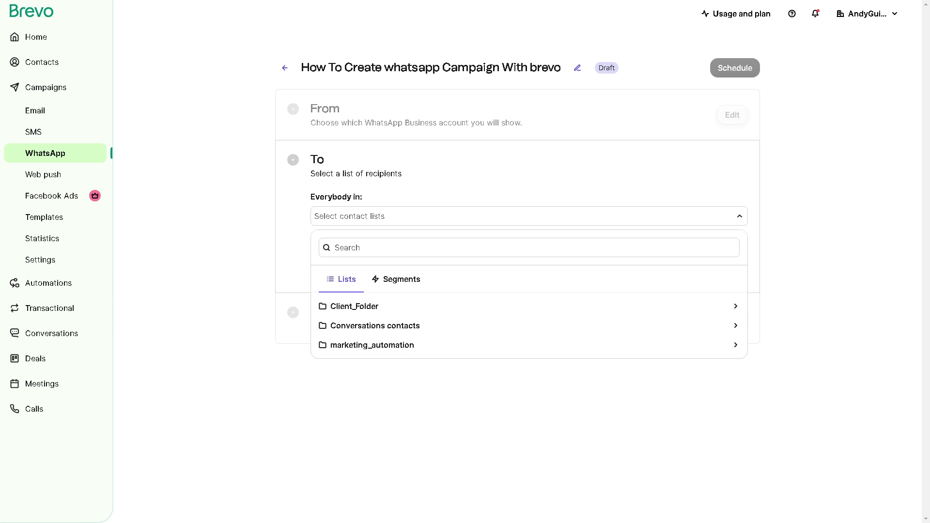
pyautogui.moveTo(331, 306)
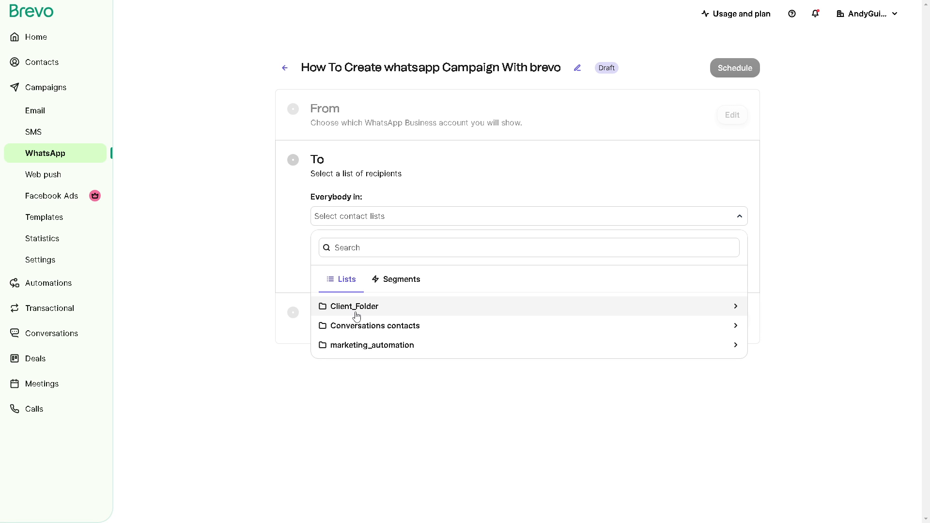
pyautogui.moveTo(356, 311)
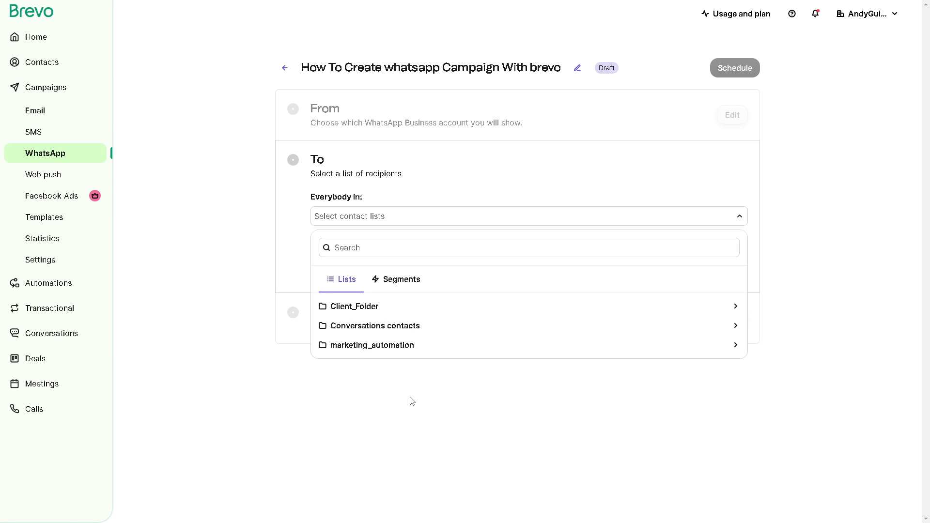
pyautogui.click(401, 279)
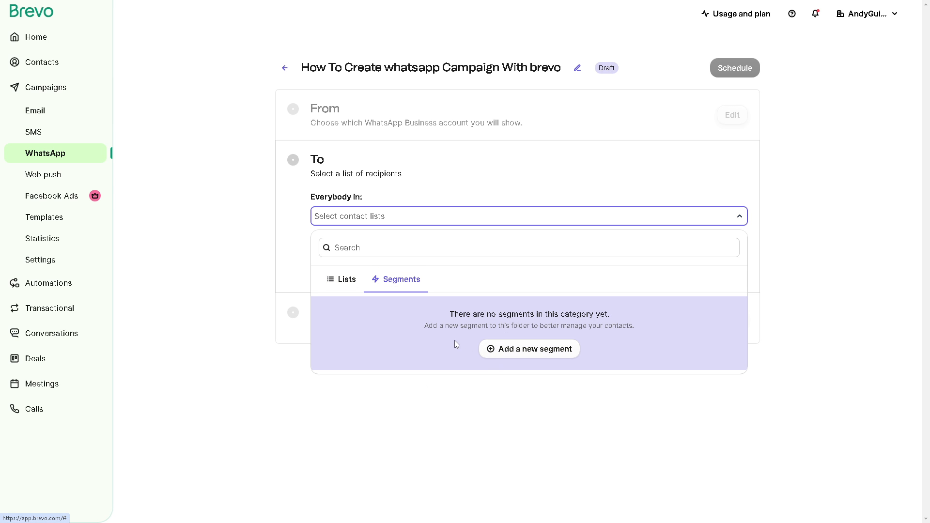
pyautogui.moveTo(441, 342)
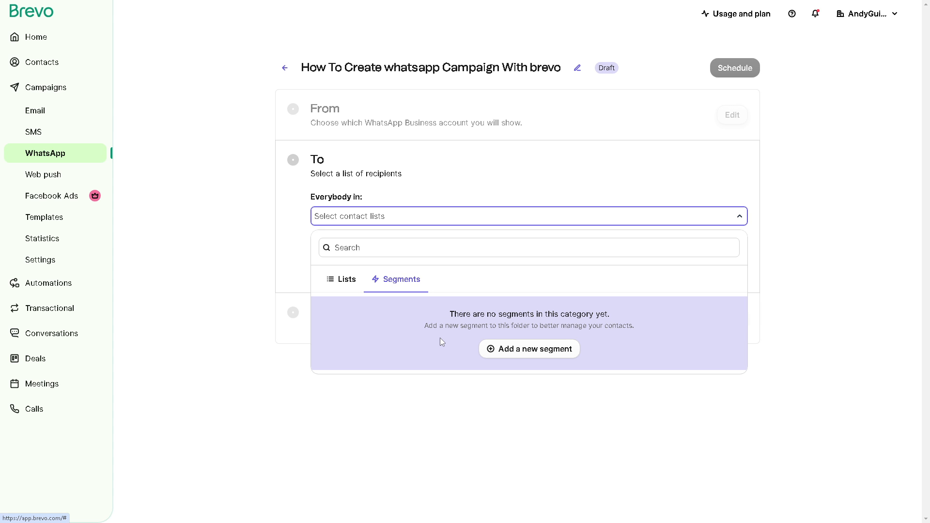
pyautogui.moveTo(515, 354)
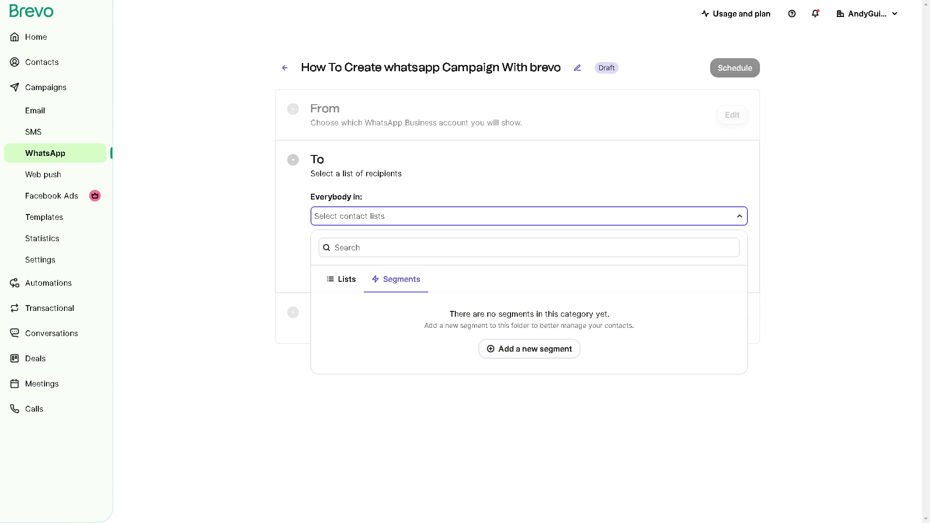
pyautogui.click(529, 348)
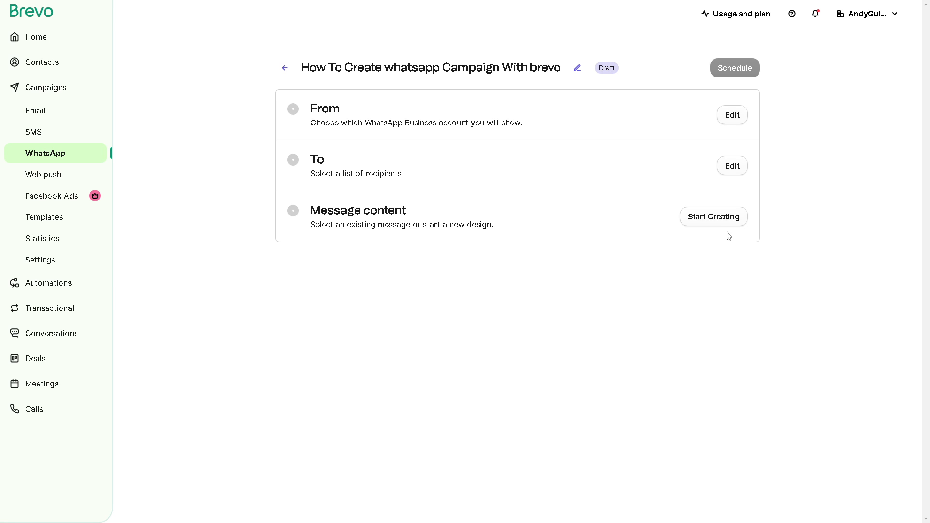
# Step: Start the message content from scratch, reaching the WhatsApp template creation form
pyautogui.click(712, 215)
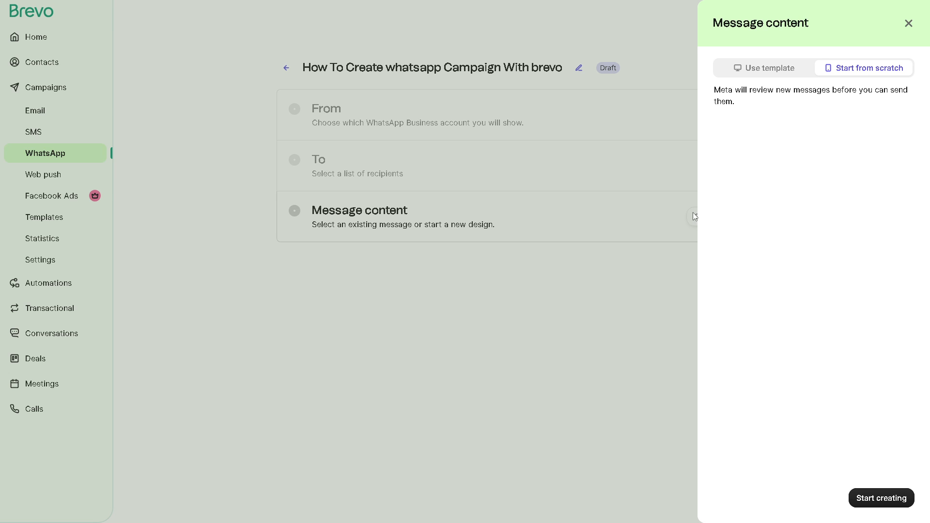
pyautogui.moveTo(808, 126)
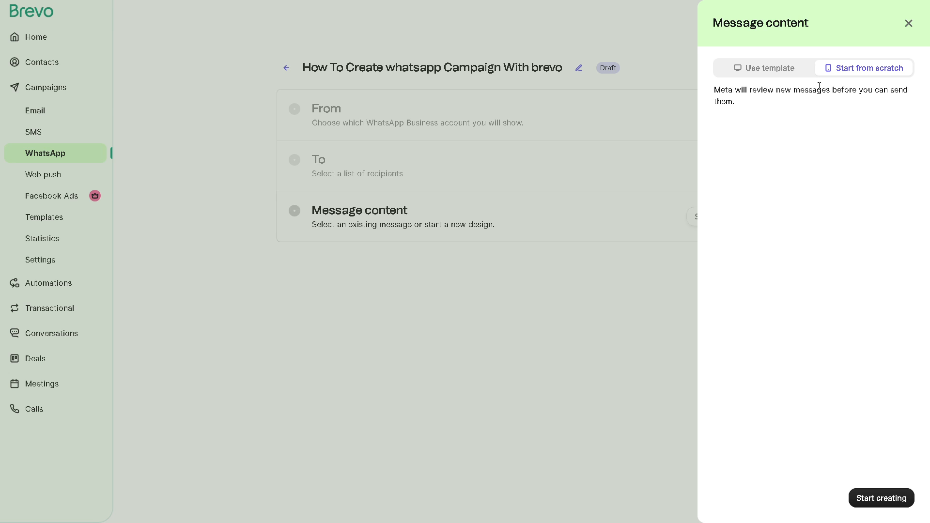
pyautogui.moveTo(886, 278)
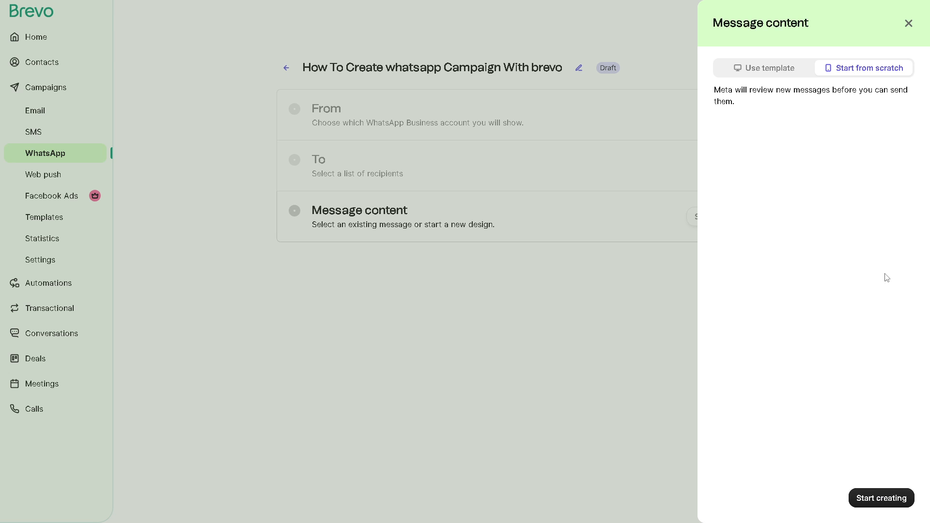
pyautogui.moveTo(863, 68)
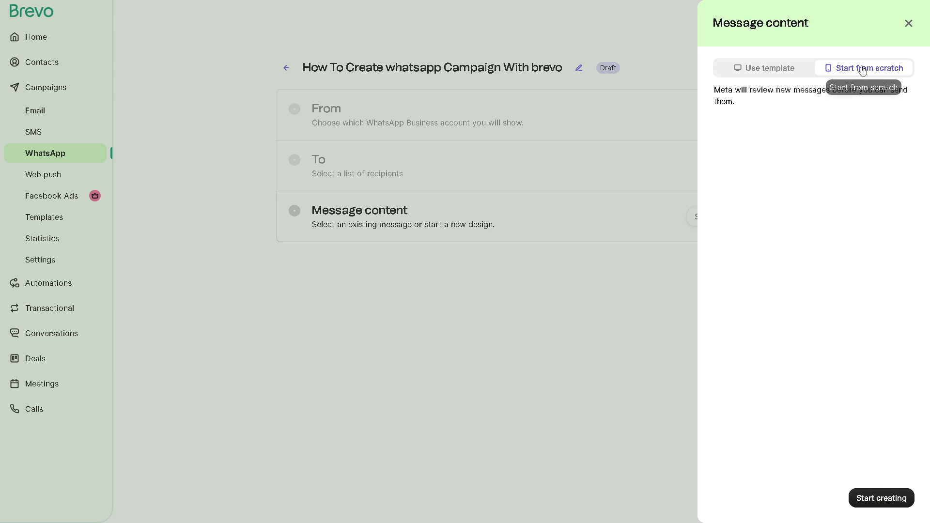
pyautogui.click(868, 68)
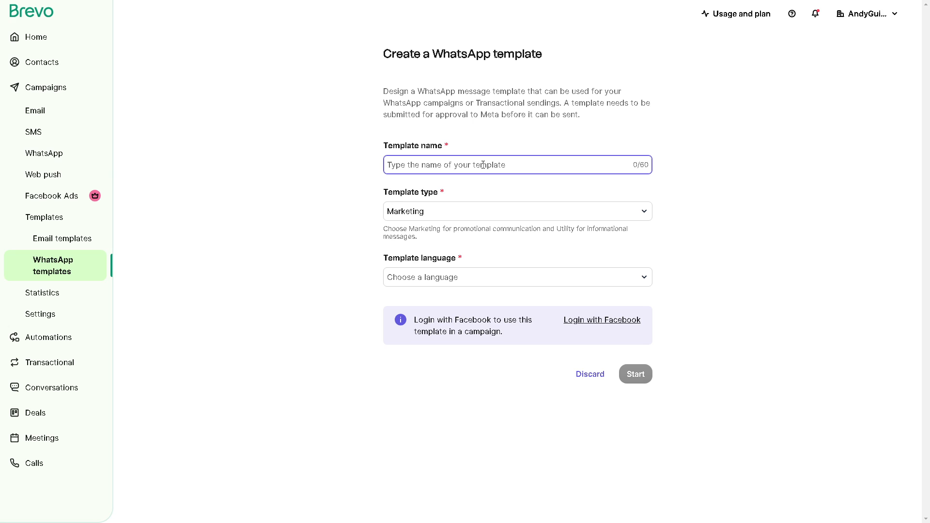
# Step: Create Marketing template how_to_create_whatsapp_campaign_with_brevo in English (US) and enter its editor
pyautogui.write('how_to_create_whatsapp_campaign_with_brevo')
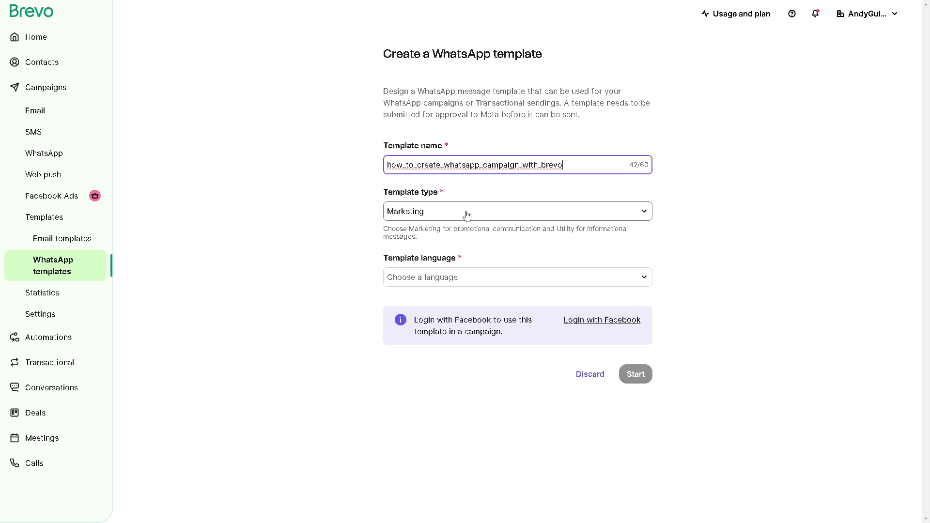
pyautogui.click(516, 211)
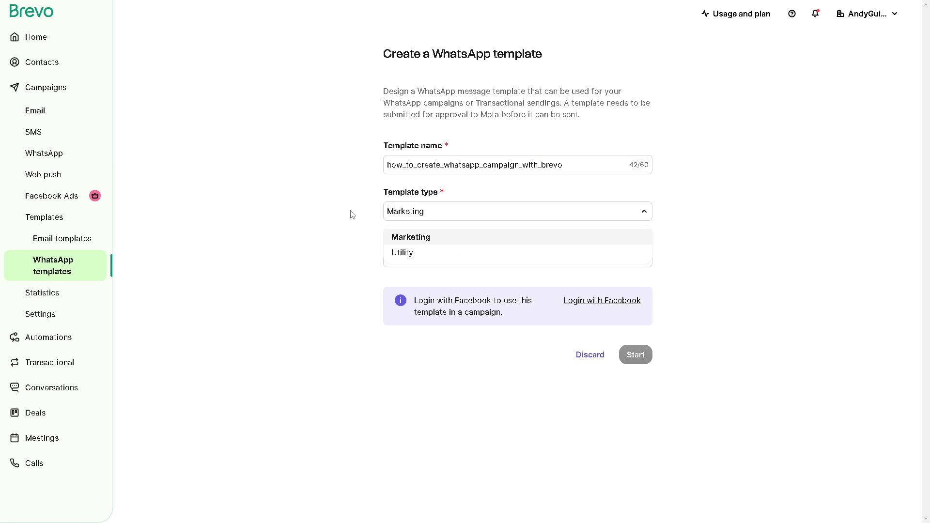
pyautogui.click(410, 237)
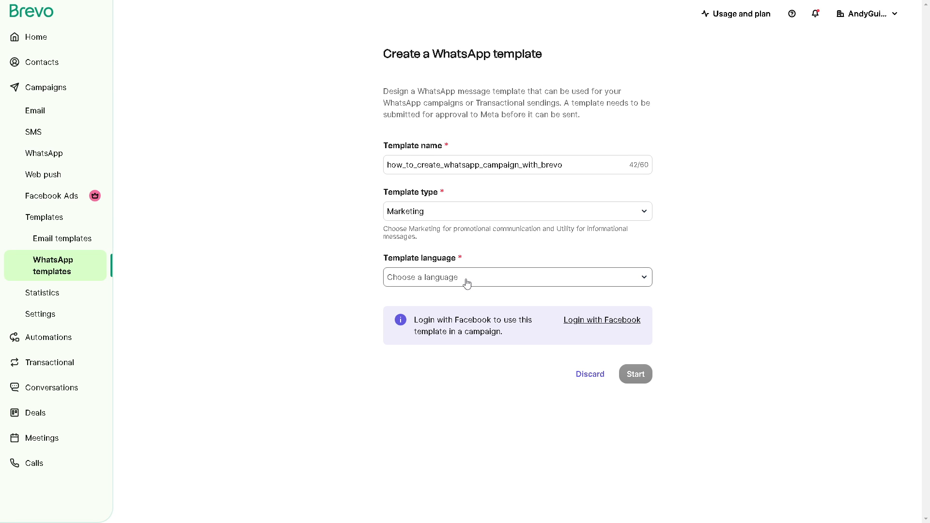
pyautogui.click(515, 276)
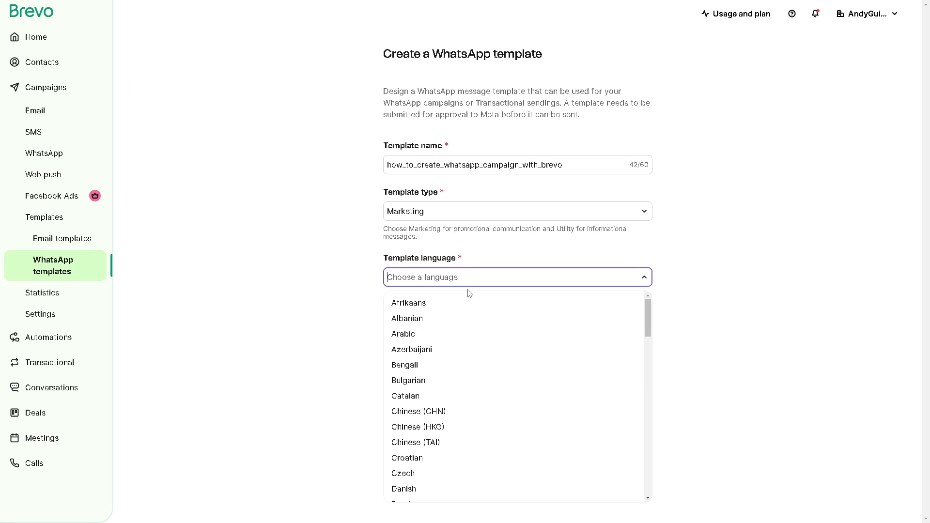
pyautogui.scroll(-3)
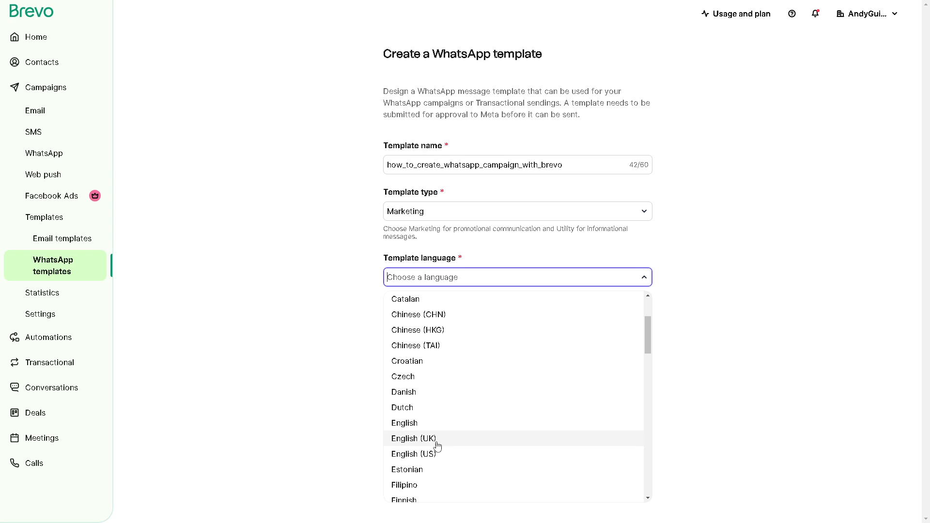
pyautogui.click(413, 454)
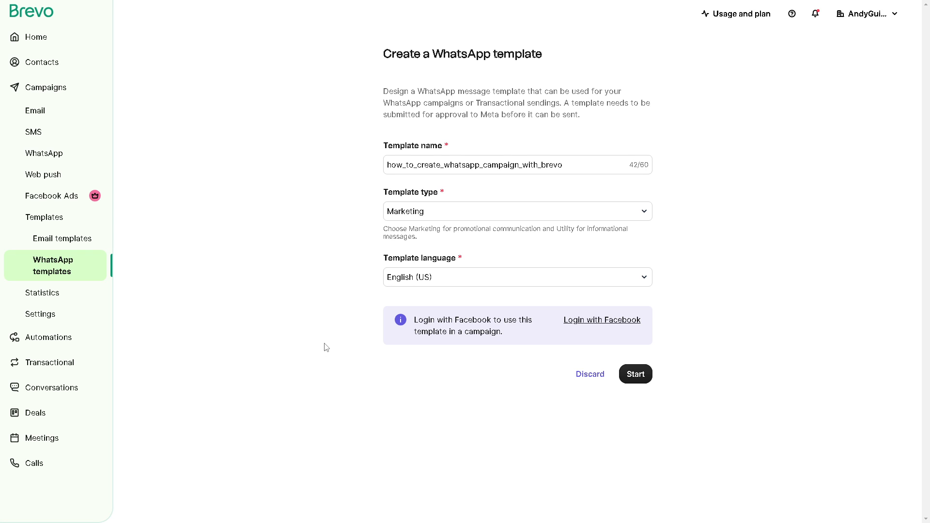
pyautogui.moveTo(520, 332)
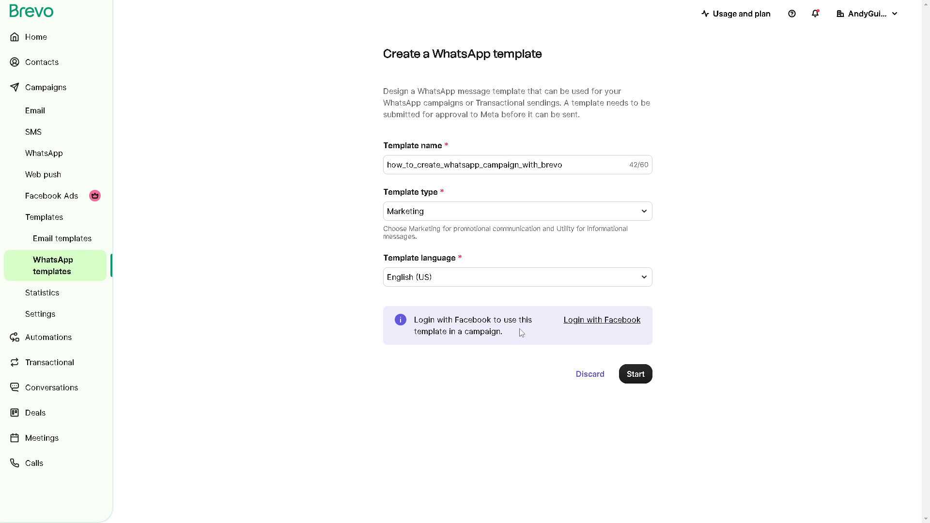
pyautogui.moveTo(635, 374)
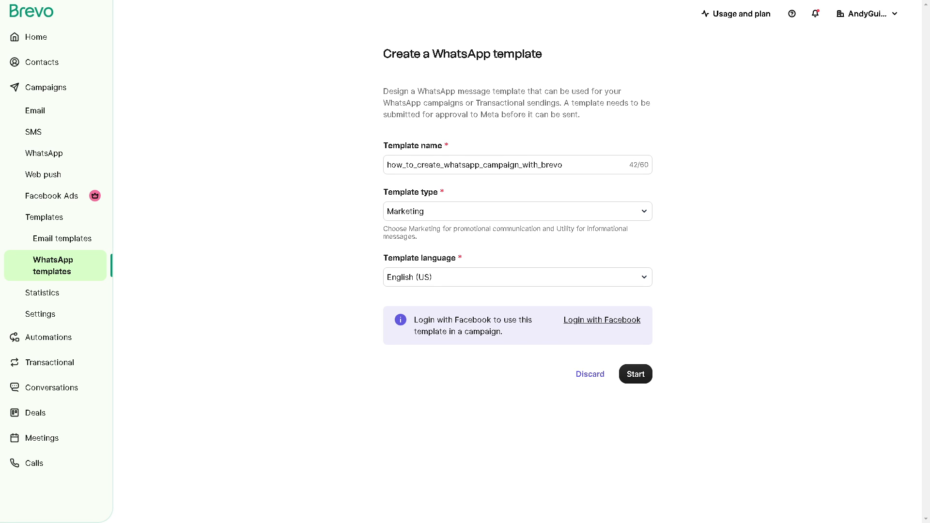
pyautogui.click(634, 374)
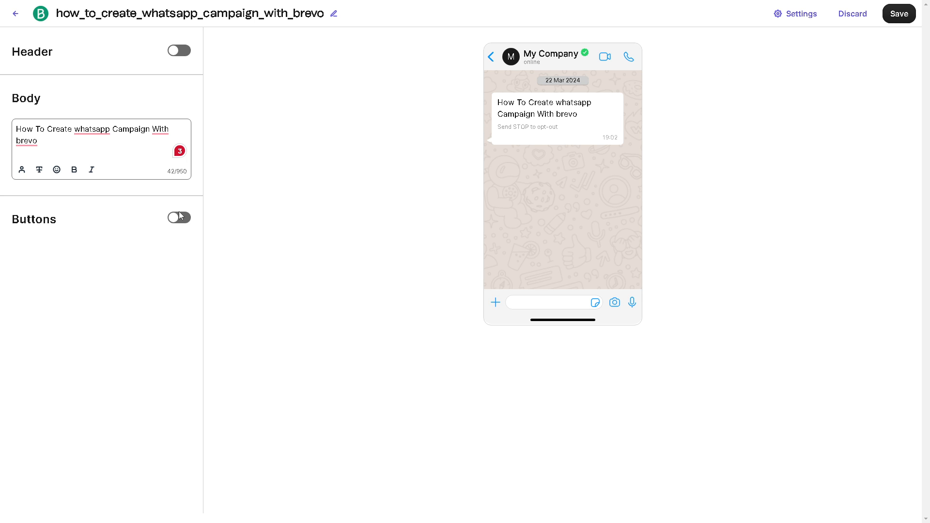
# Step: Enable template buttons and add a Stop promotions marketing opt-out quick reply
pyautogui.click(178, 217)
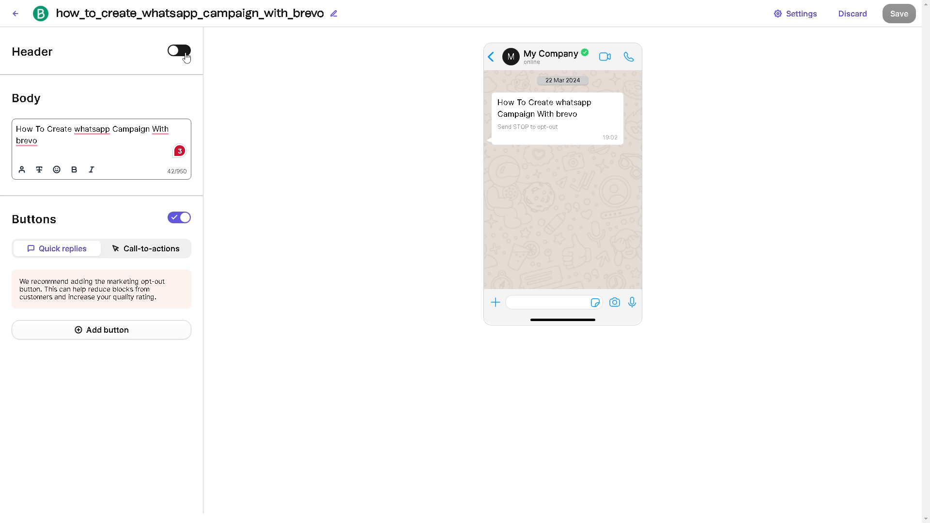
pyautogui.click(179, 50)
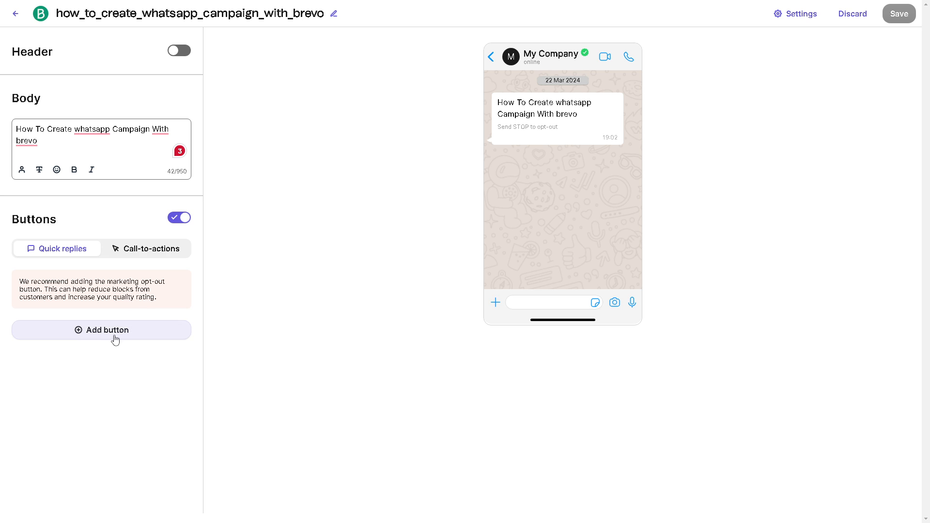
pyautogui.click(101, 329)
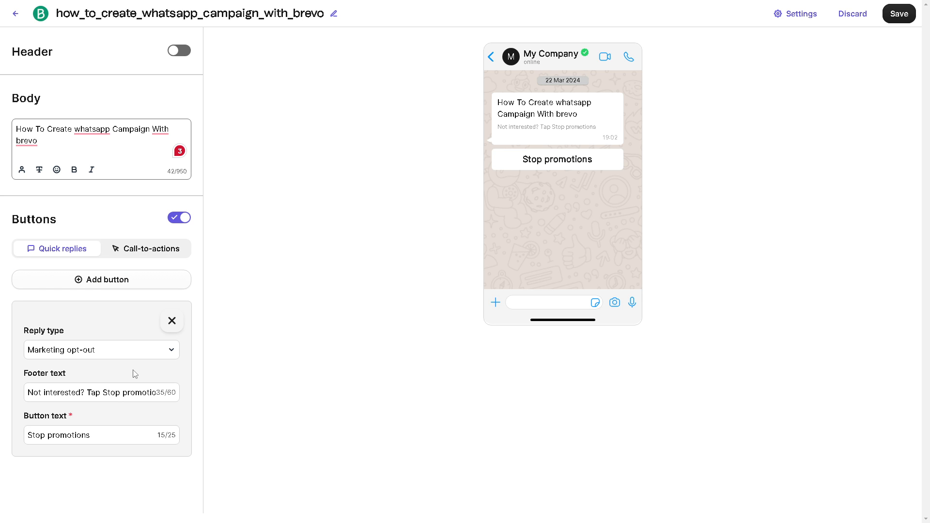
pyautogui.click(89, 393)
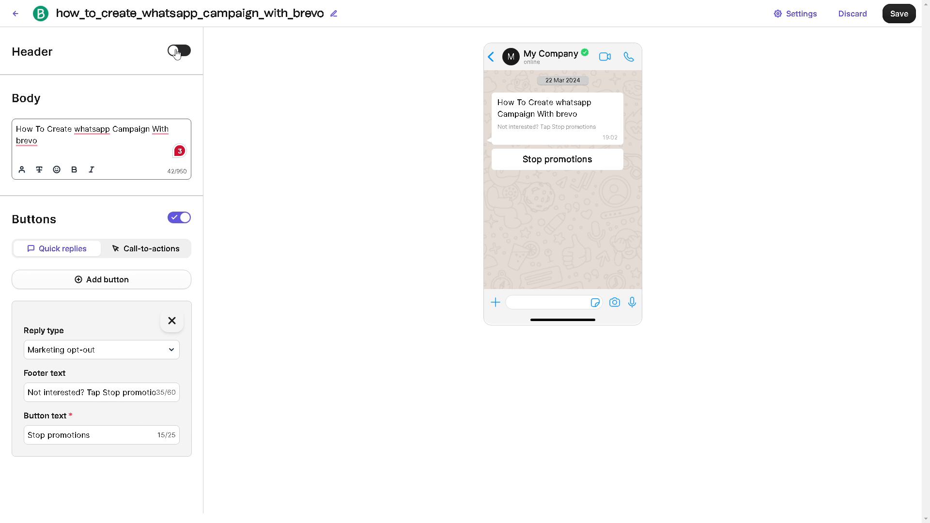
# Step: Switch the template header on and set it to Media instead of text
pyautogui.click(179, 52)
pyautogui.write('whatsapp Campaign With brevo')
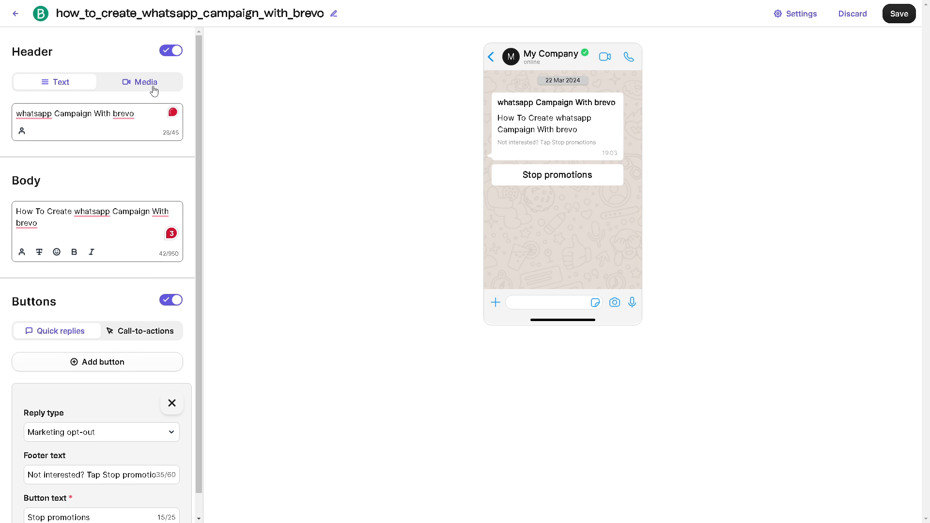
pyautogui.click(144, 82)
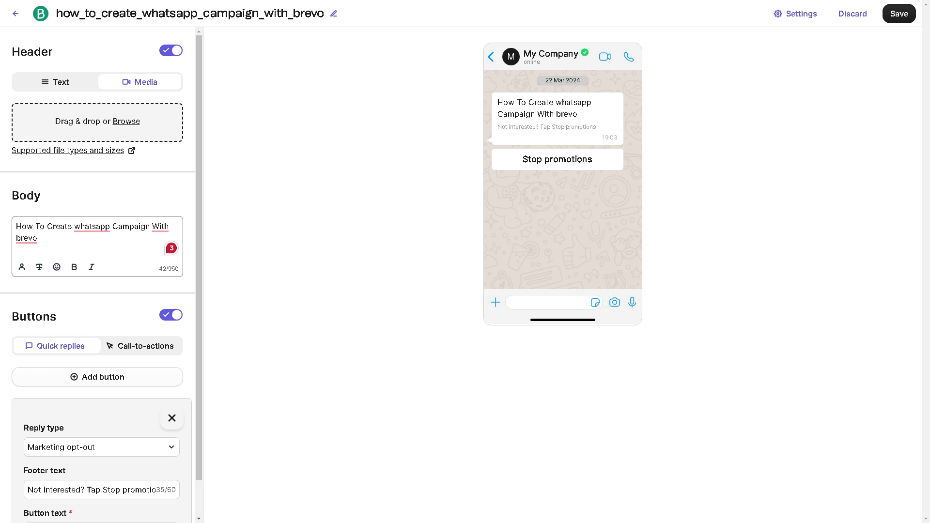
pyautogui.moveTo(719, 168)
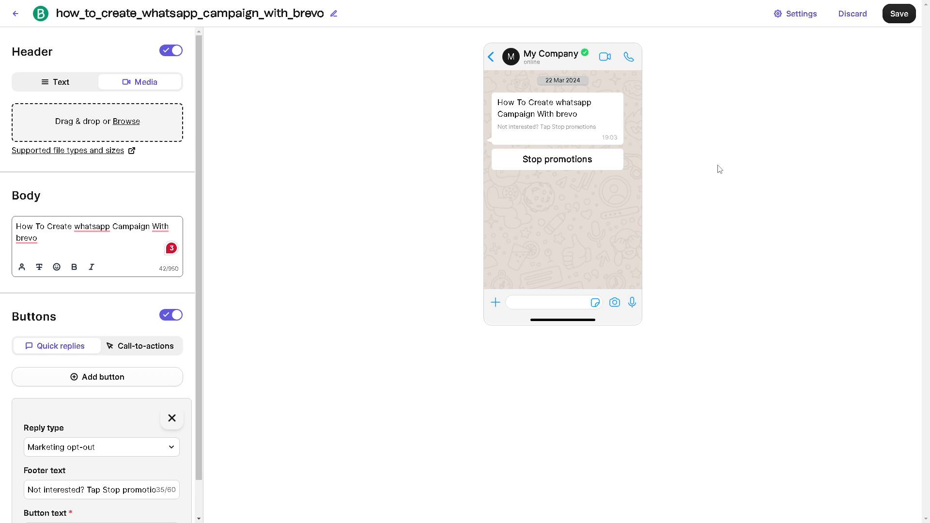
pyautogui.moveTo(888, 28)
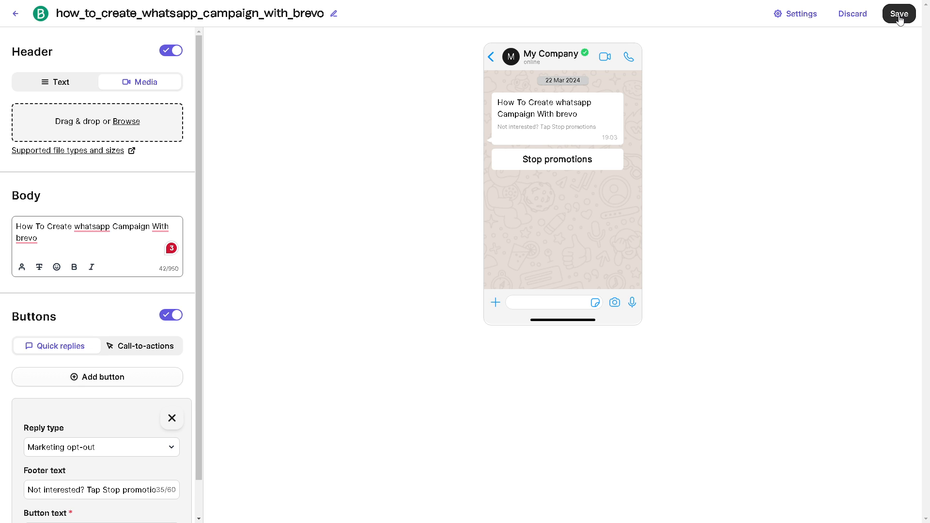
# Step: Save the WhatsApp template as a draft awaiting Meta approval
pyautogui.click(899, 13)
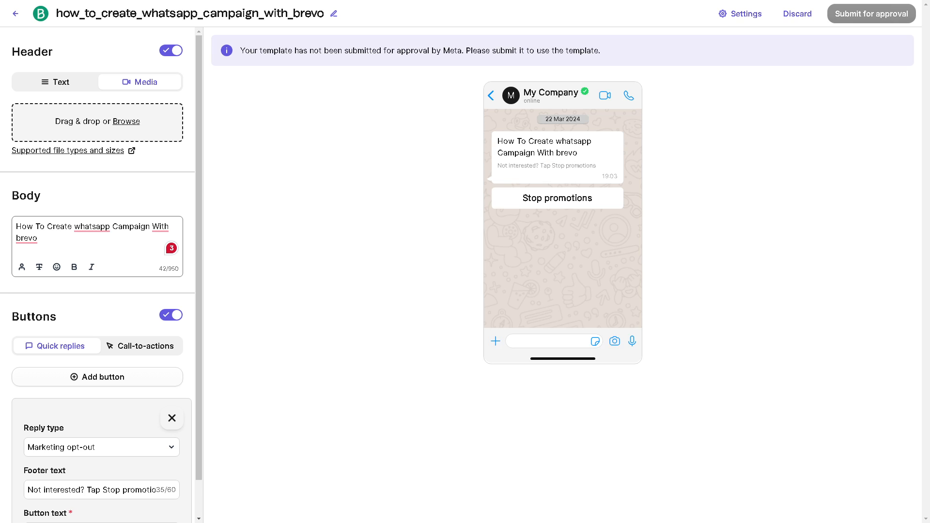
pyautogui.moveTo(854, 19)
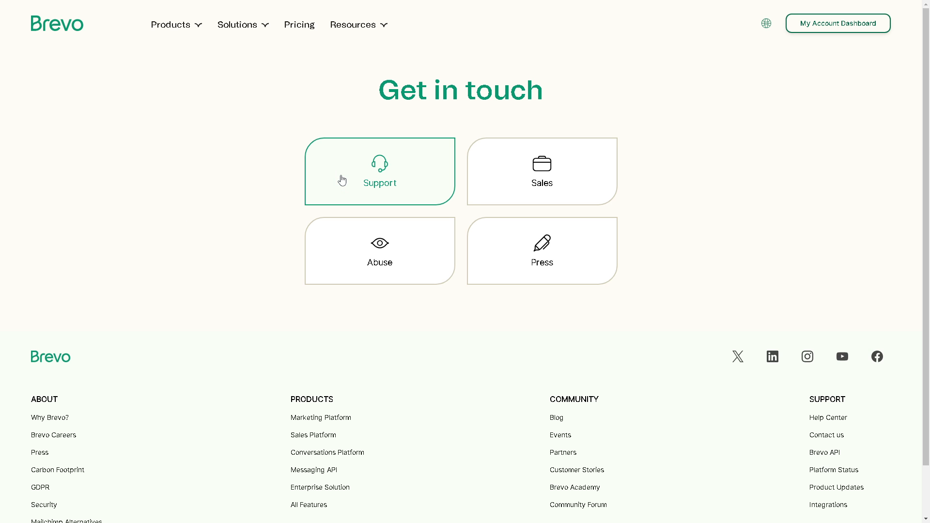
# Step: View the Support contact form, then return to the Brevo Campaigns dashboard
pyautogui.click(378, 171)
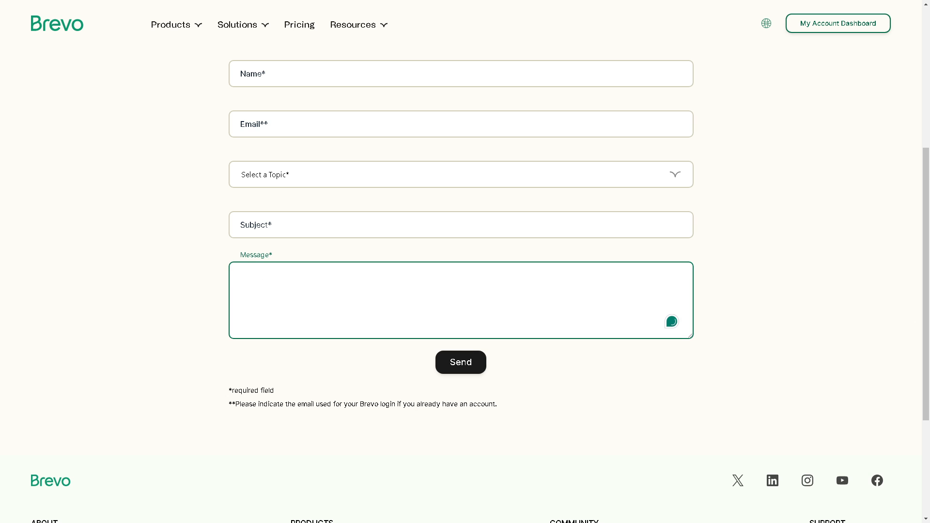
pyautogui.click(836, 23)
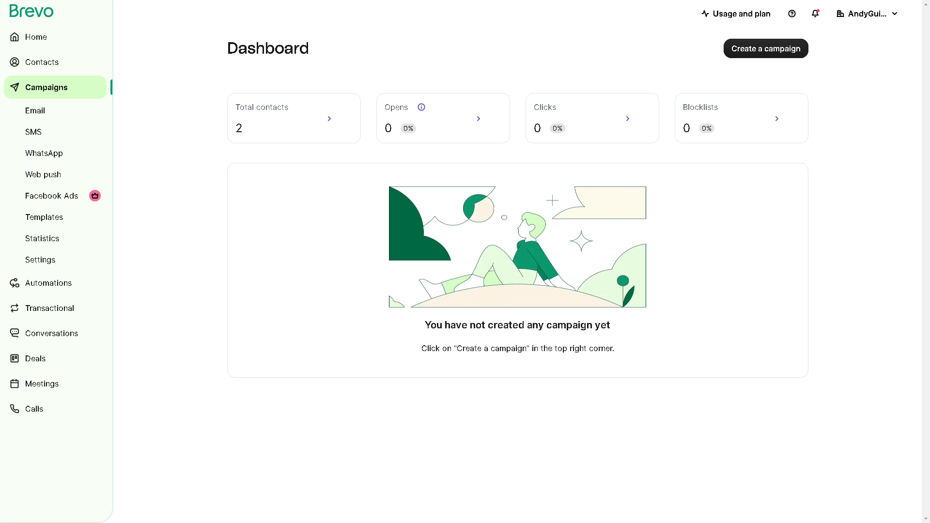